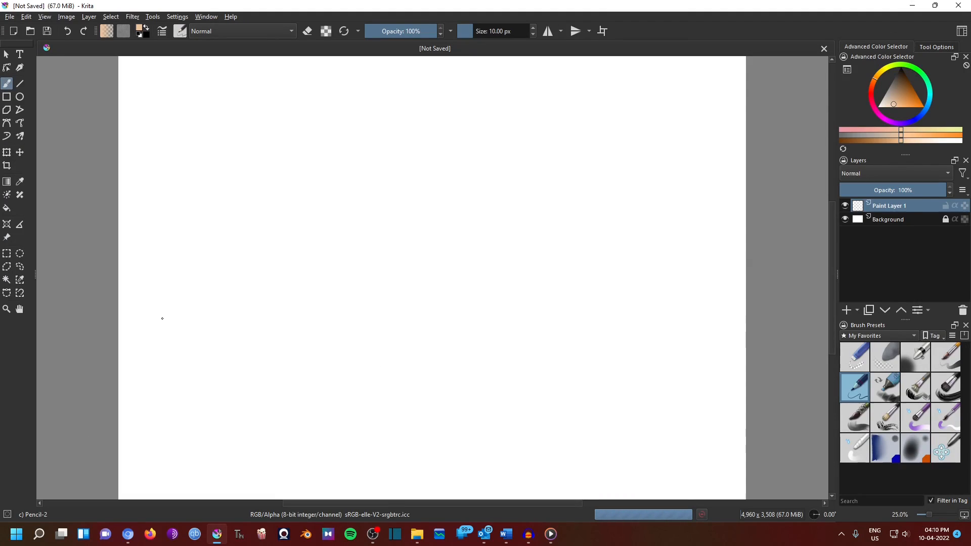
- Switch Krita to the Animation workspace layout
left_click(132, 16)
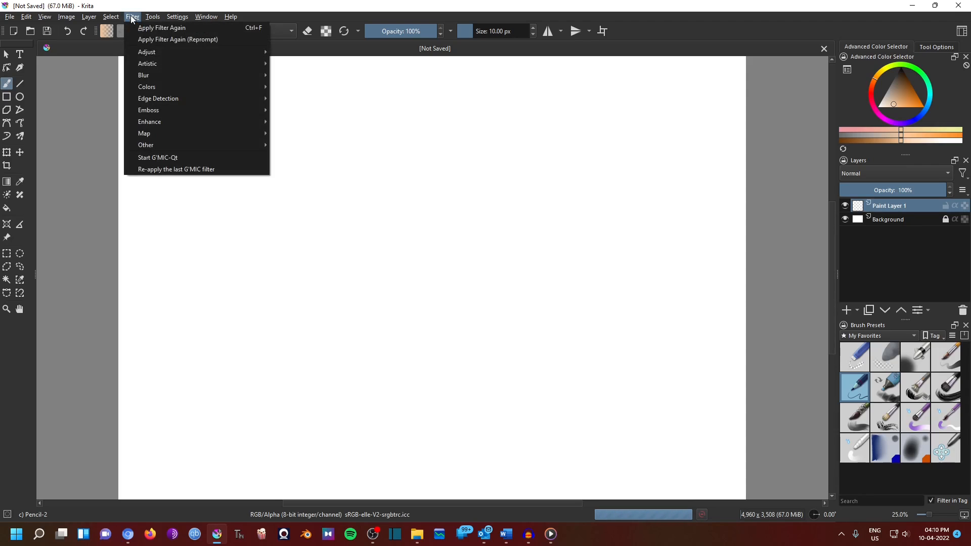
left_click(177, 16)
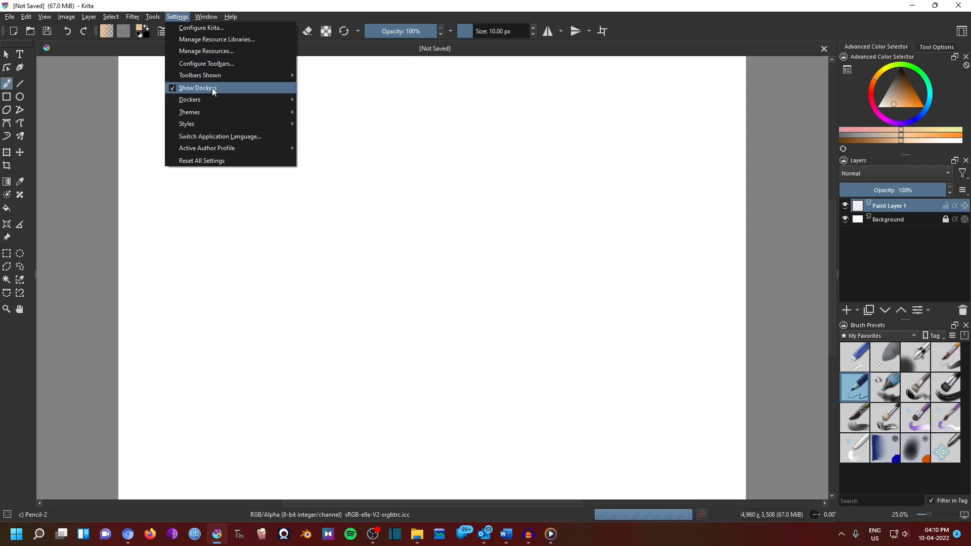
mouse_move(190, 100)
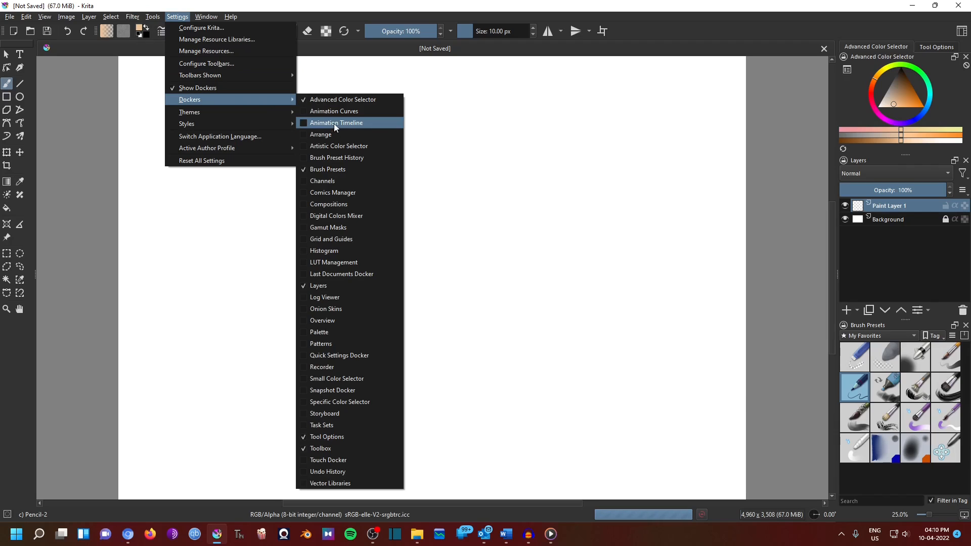
mouse_move(340, 135)
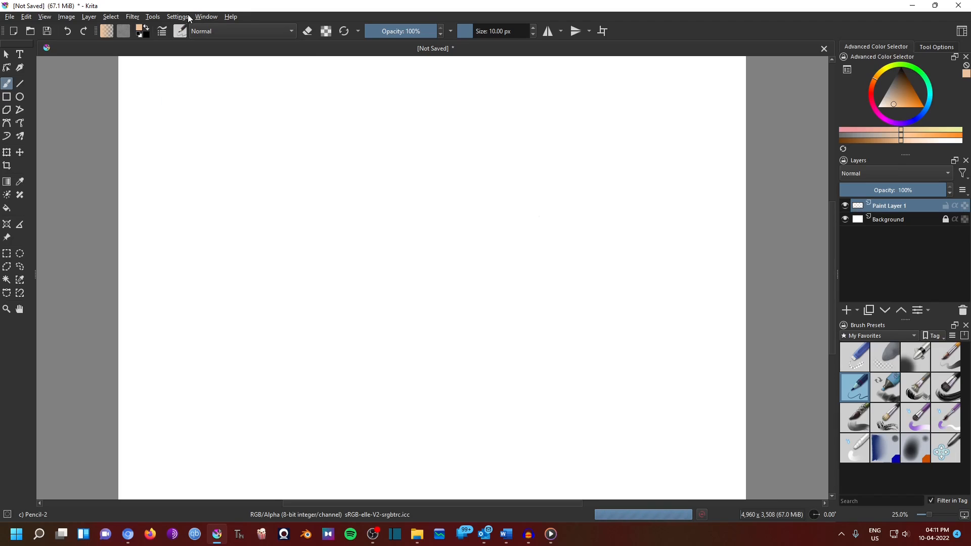
left_click(206, 16)
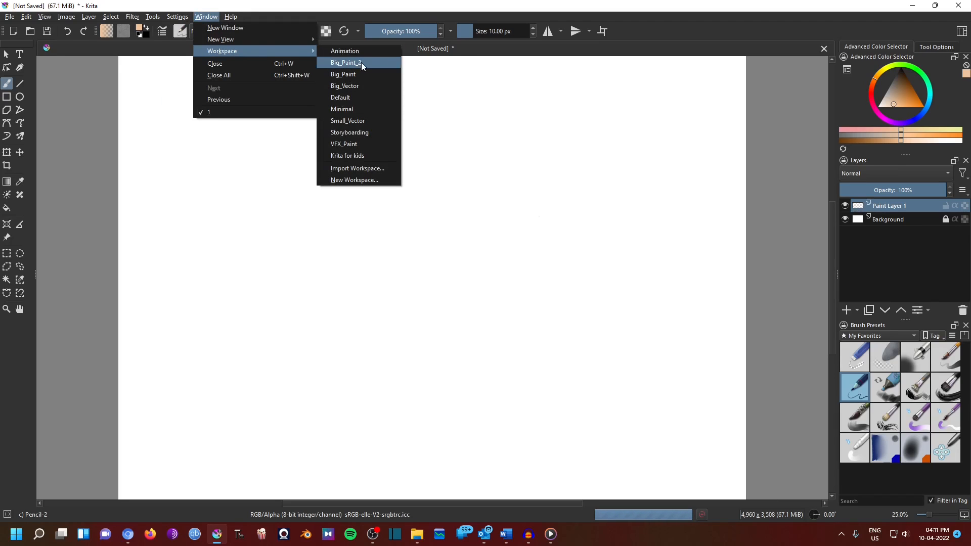
left_click(345, 51)
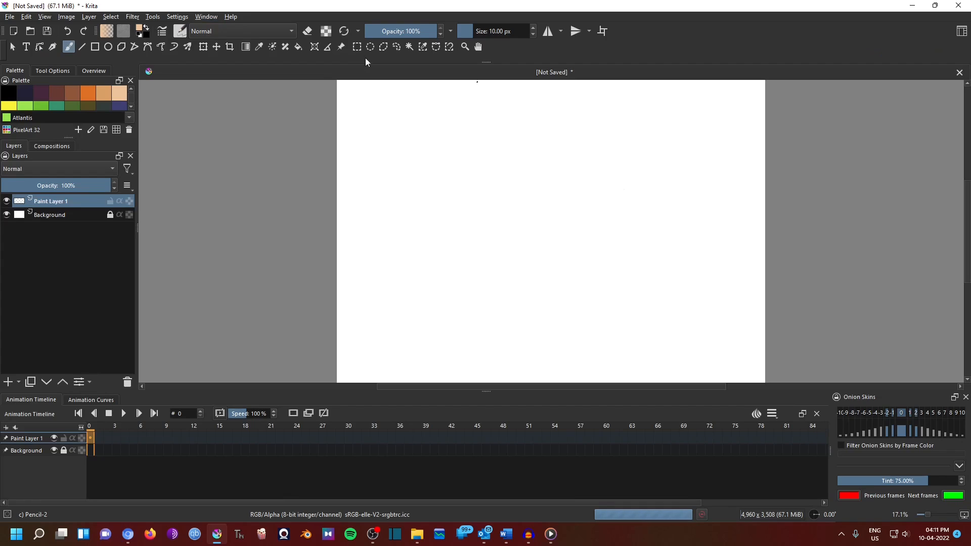
left_click(400, 213)
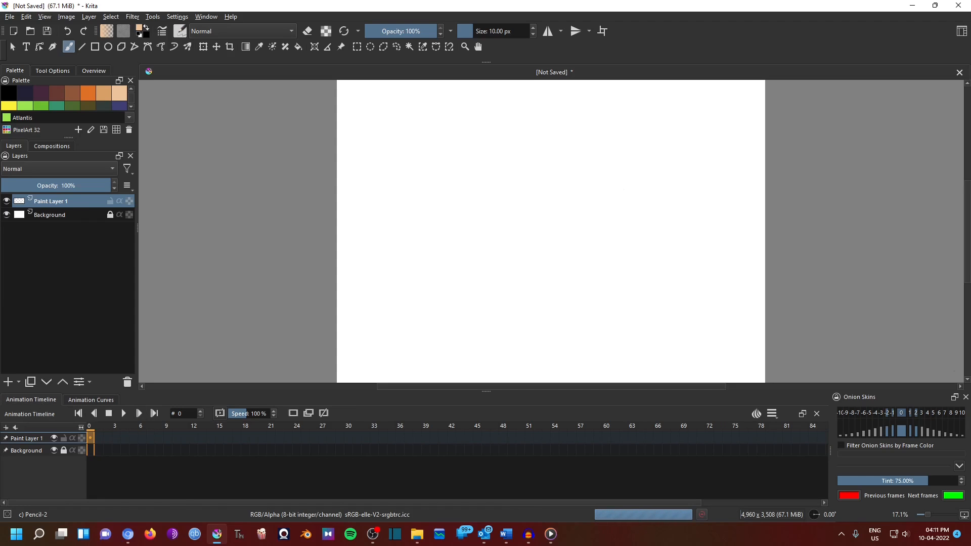
- Play the still-empty animation from the Animation Timeline
left_click(603, 350)
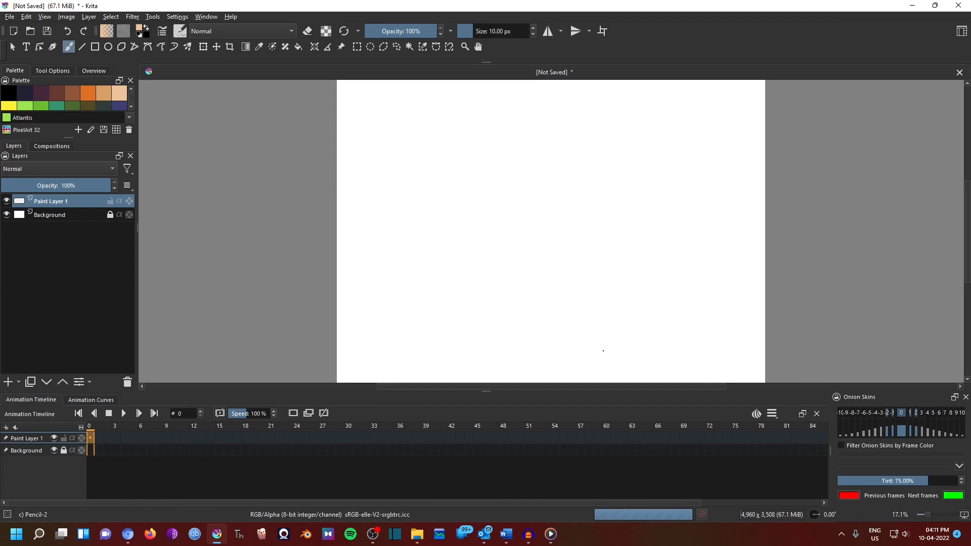
left_click(108, 413)
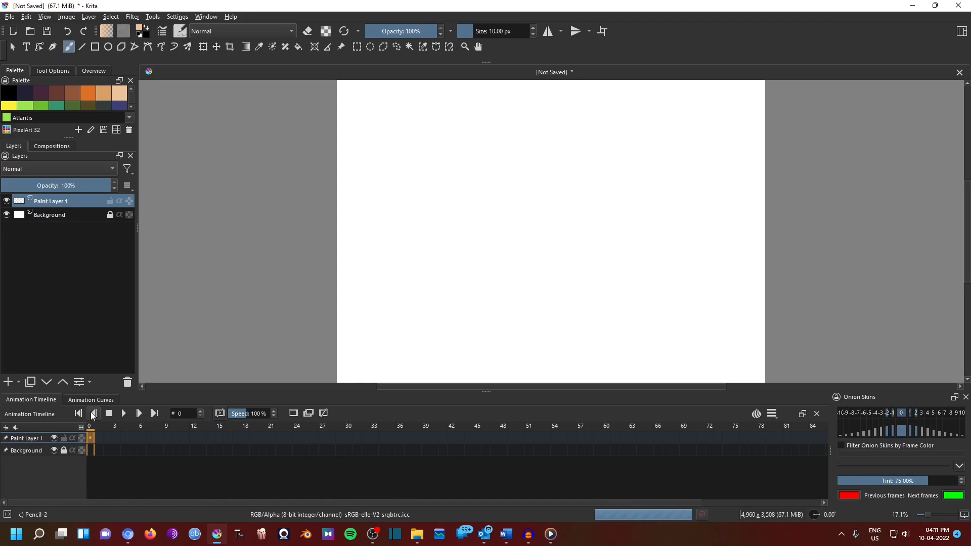
left_click(124, 413)
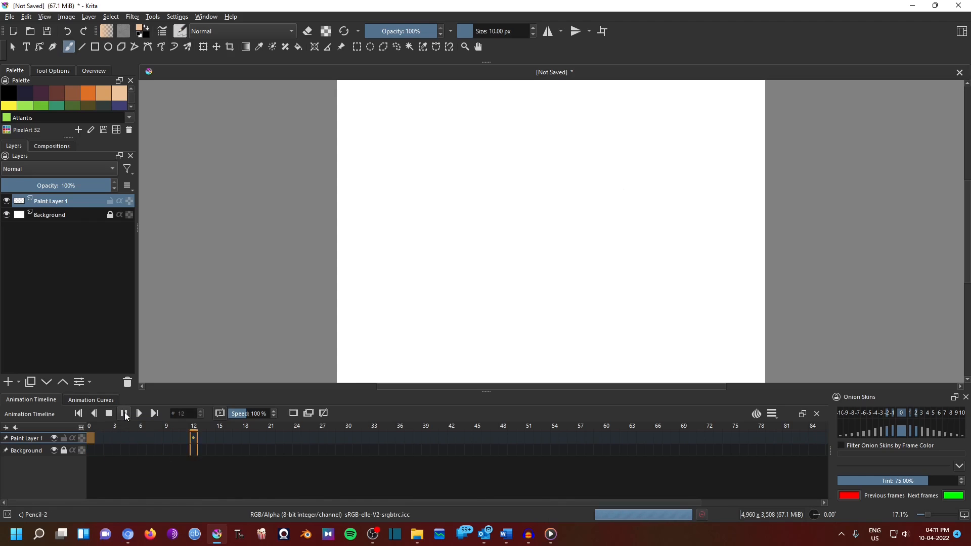
left_click(123, 413)
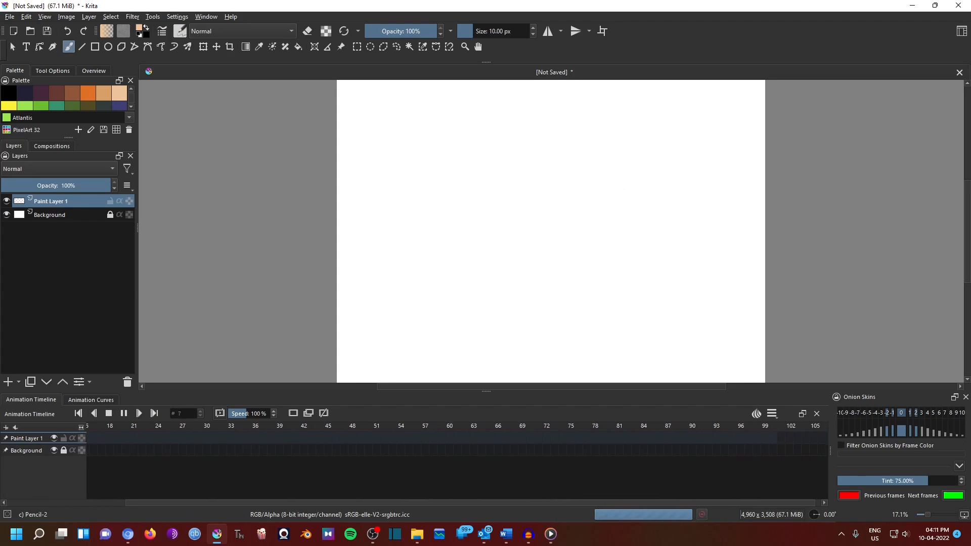
left_click(406, 426)
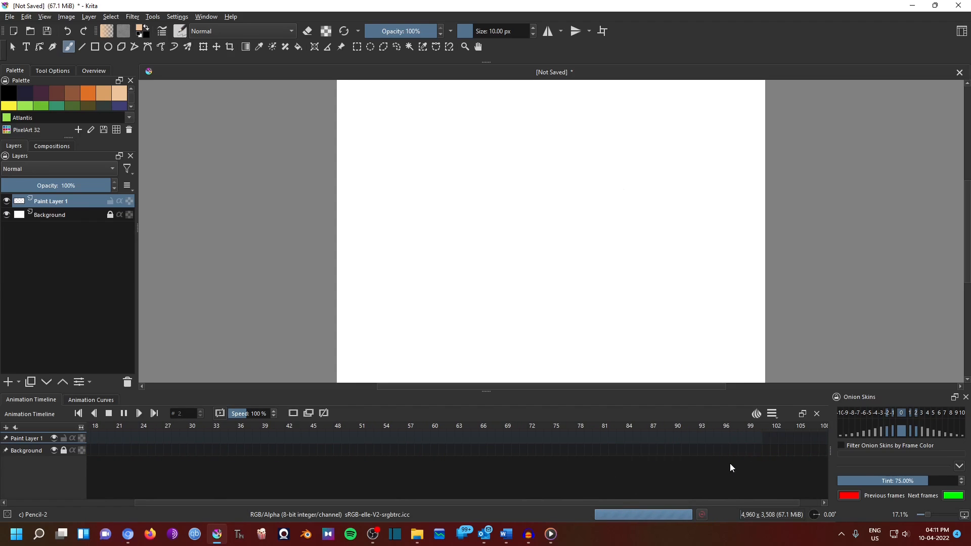
- Set the clip end to frame 30 and stop playback back at frame 0
left_click(772, 413)
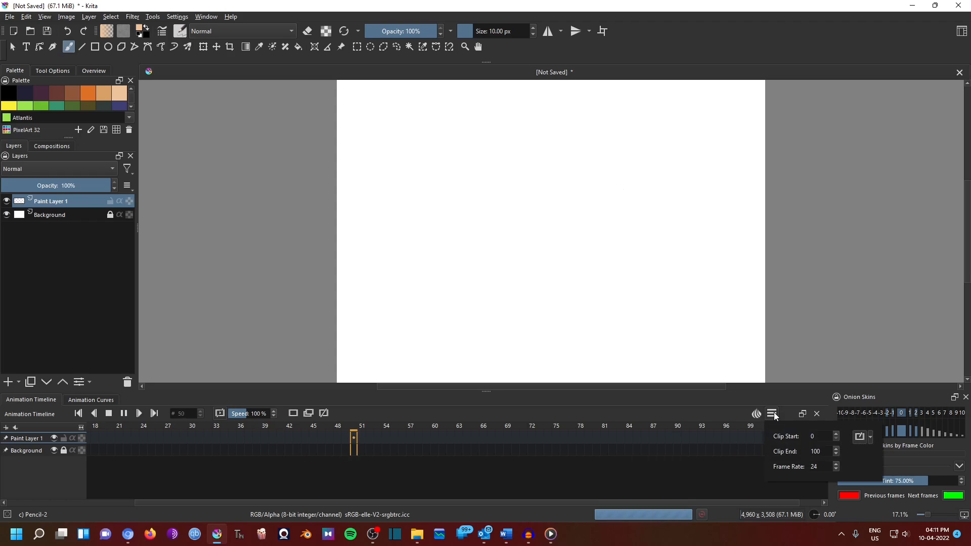
left_click(741, 438)
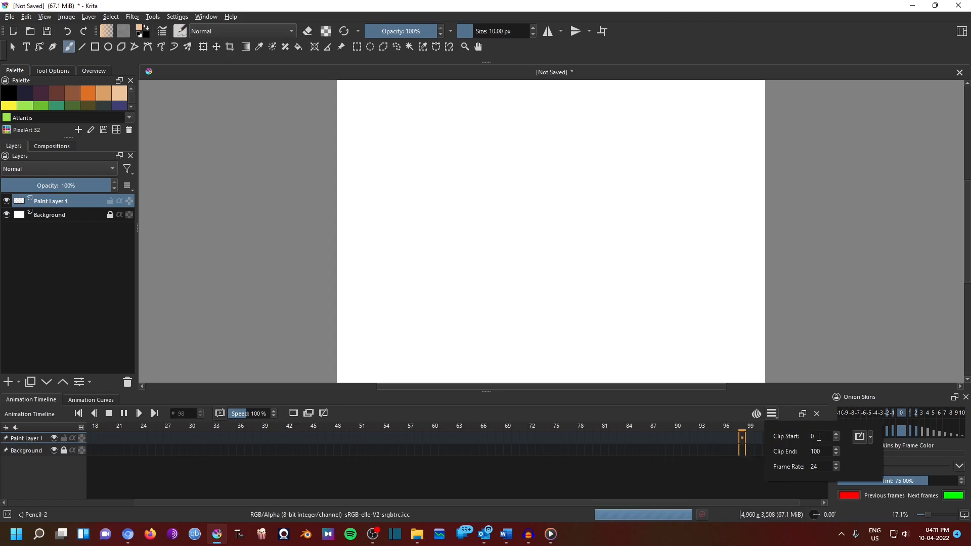
left_click(314, 425)
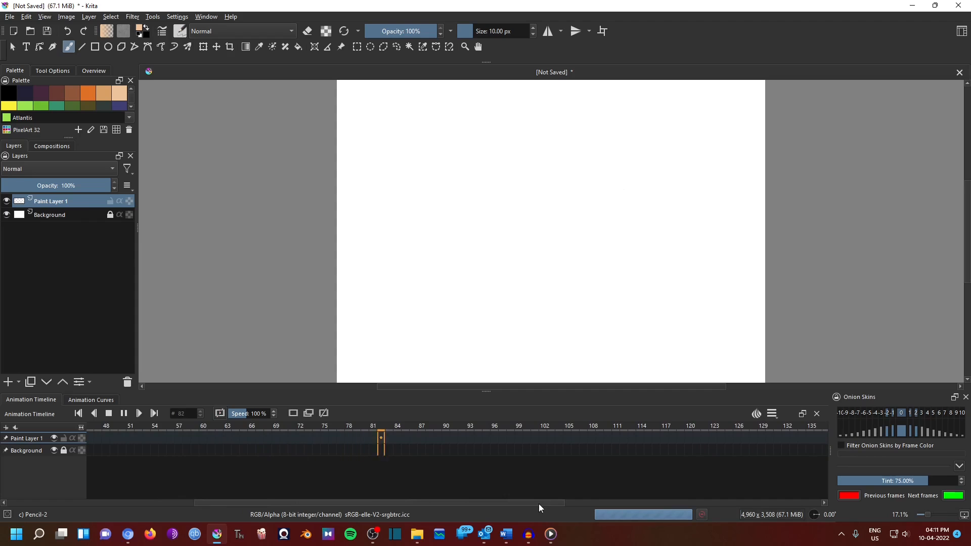
left_click(772, 413)
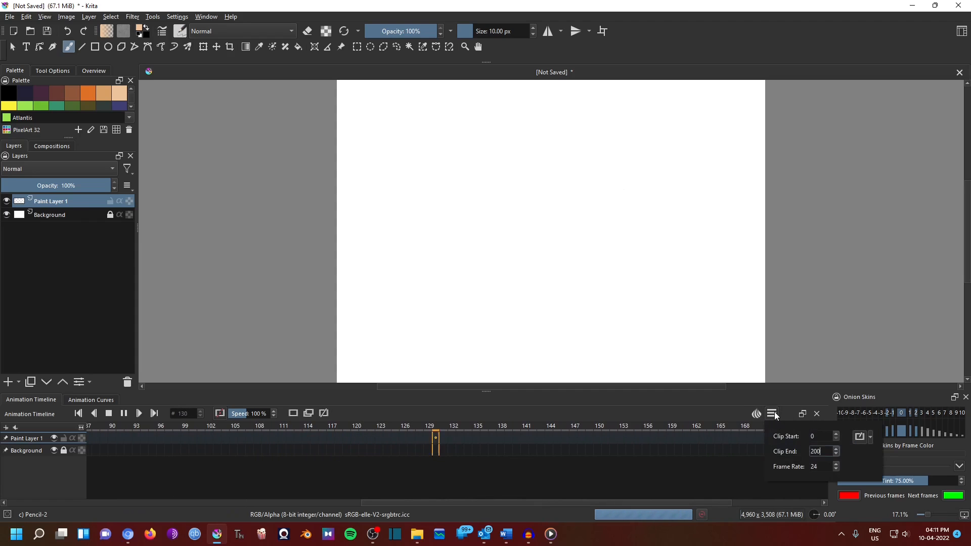
type("30")
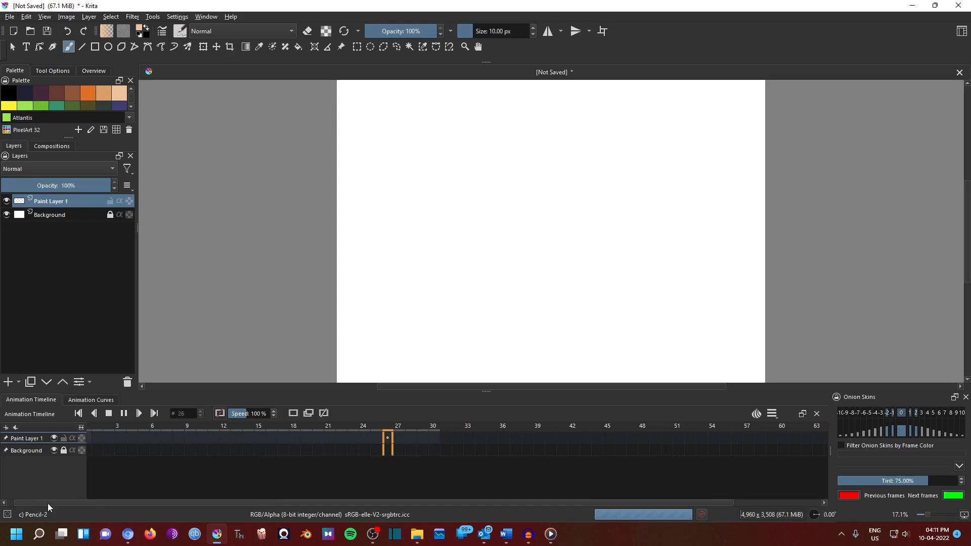
left_click(770, 413)
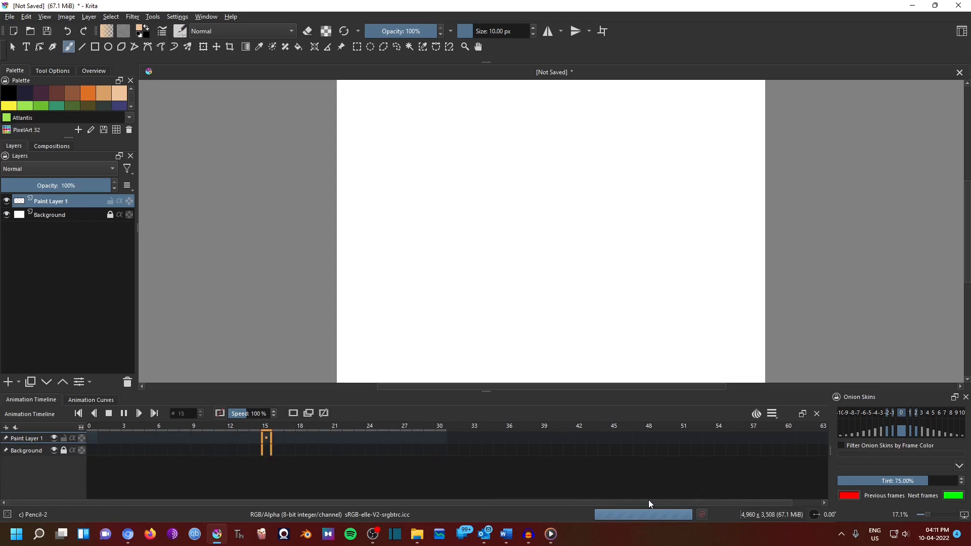
left_click(78, 413)
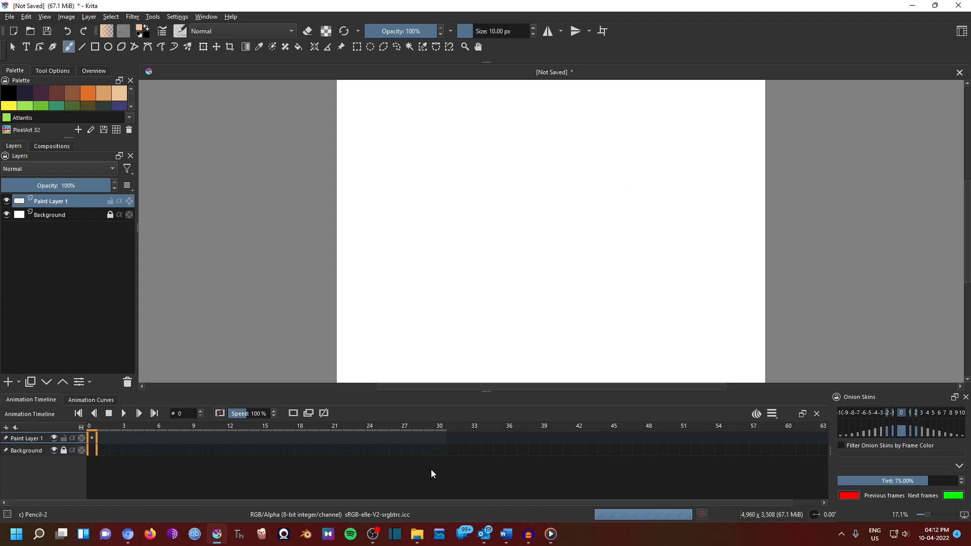
mouse_move(183, 447)
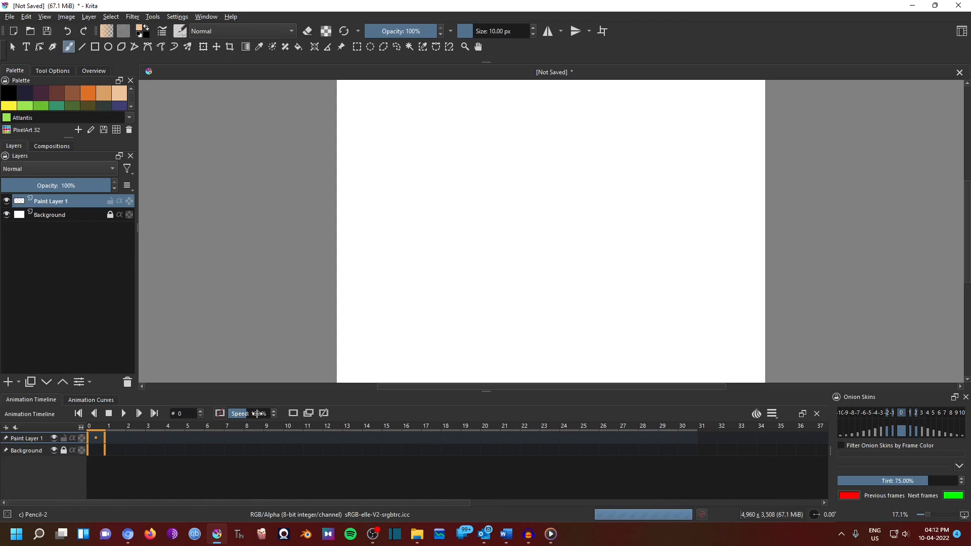
mouse_move(437, 426)
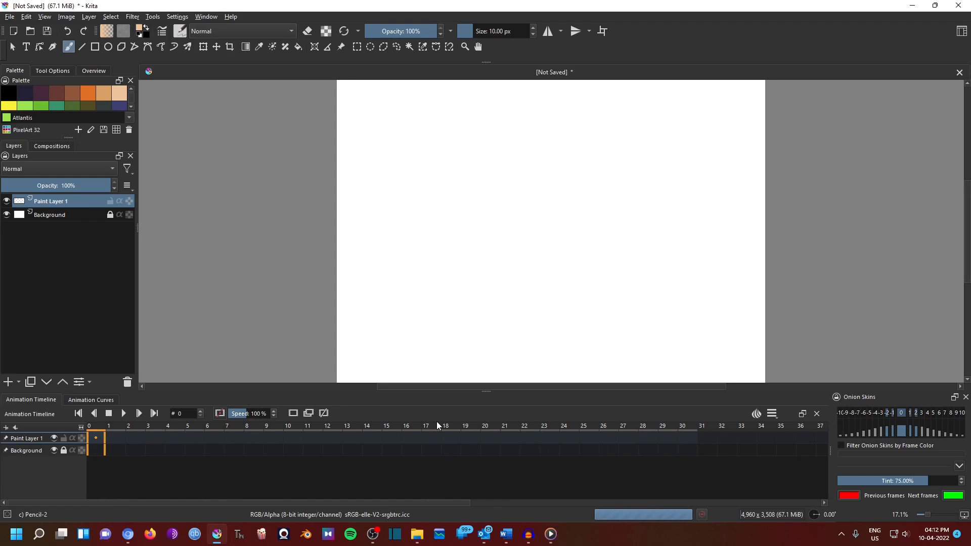
mouse_move(933, 401)
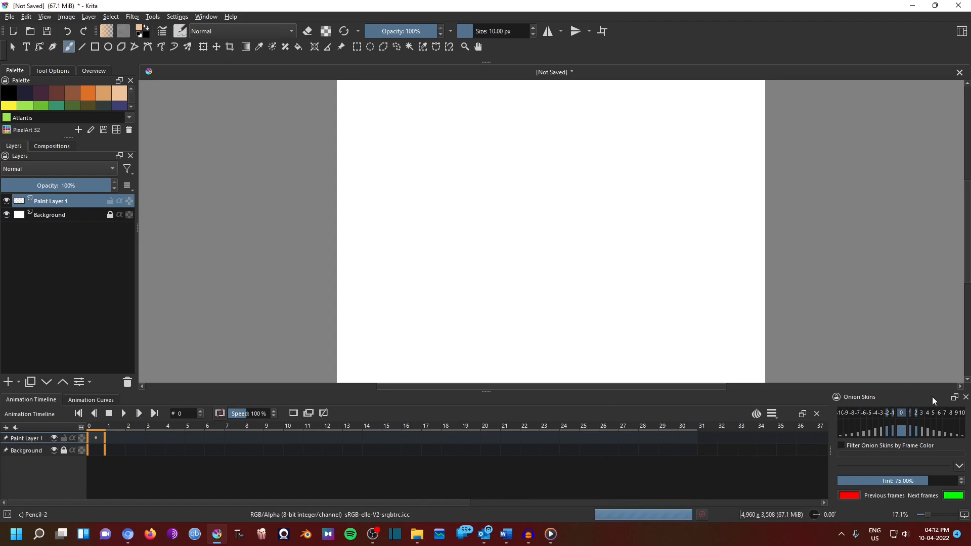
mouse_move(494, 401)
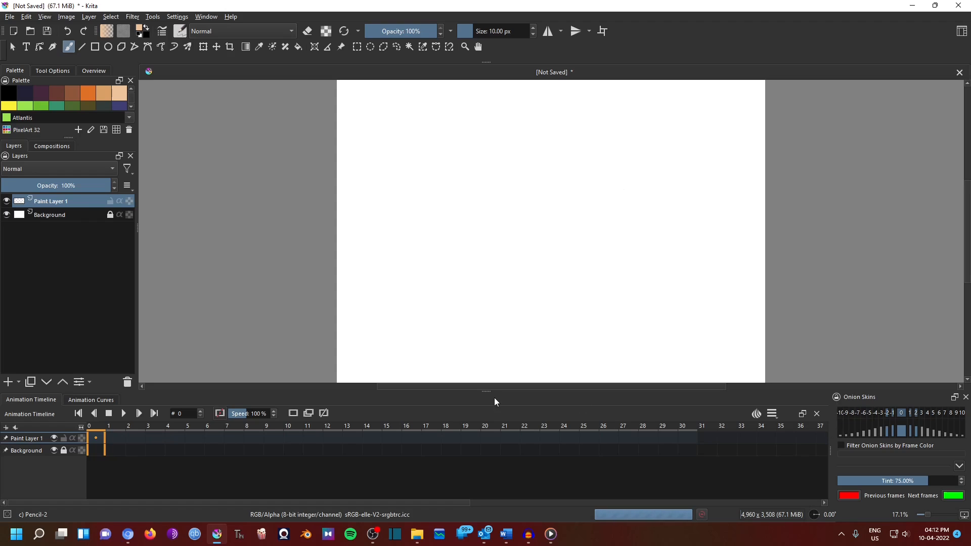
- Draw a black zigzag squiggle on frame 0 of Paint Layer 1
left_click(94, 439)
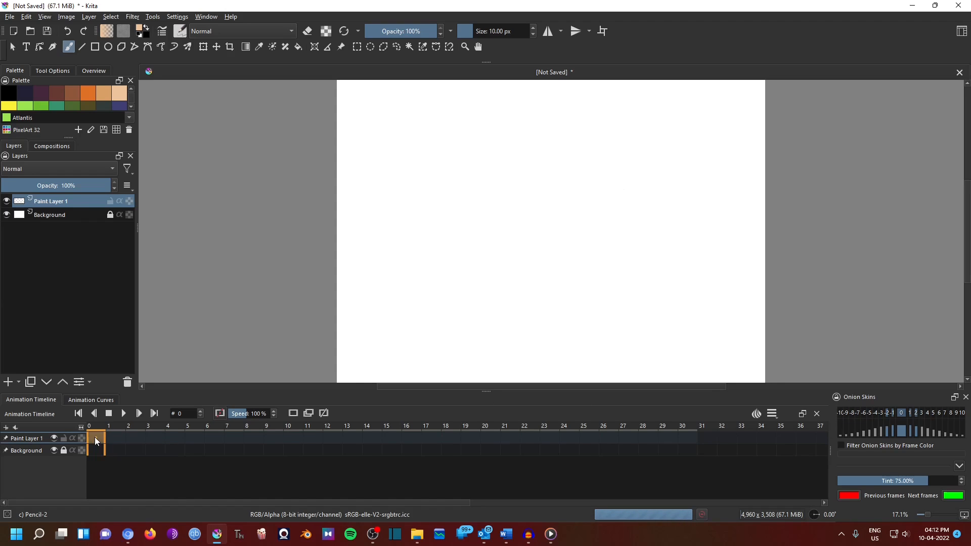
left_click(422, 262)
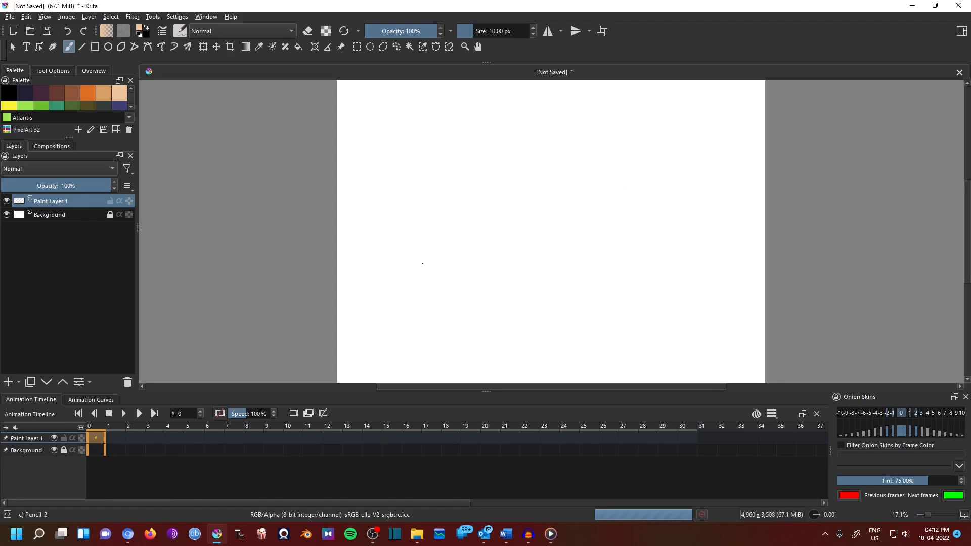
left_click_drag(439, 266, 504, 248)
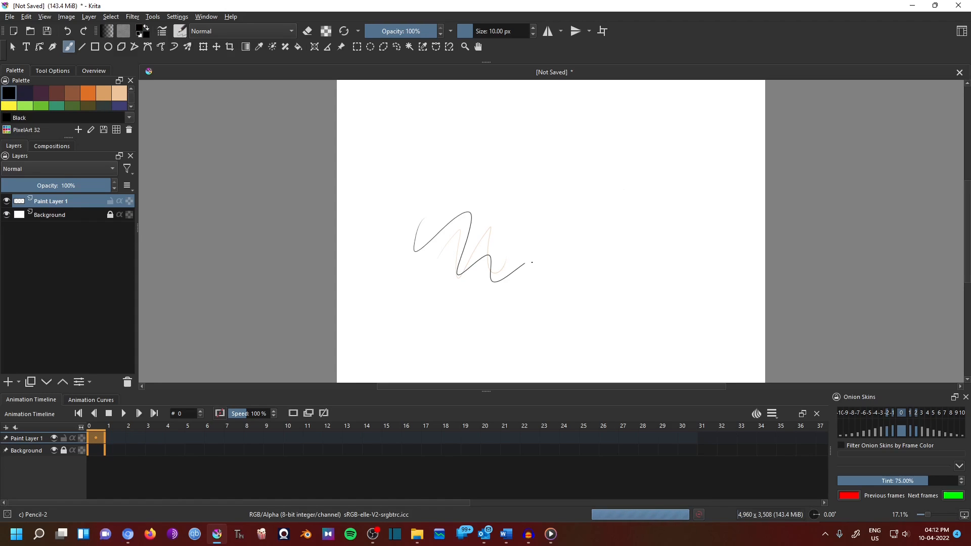
left_click_drag(529, 260, 558, 298)
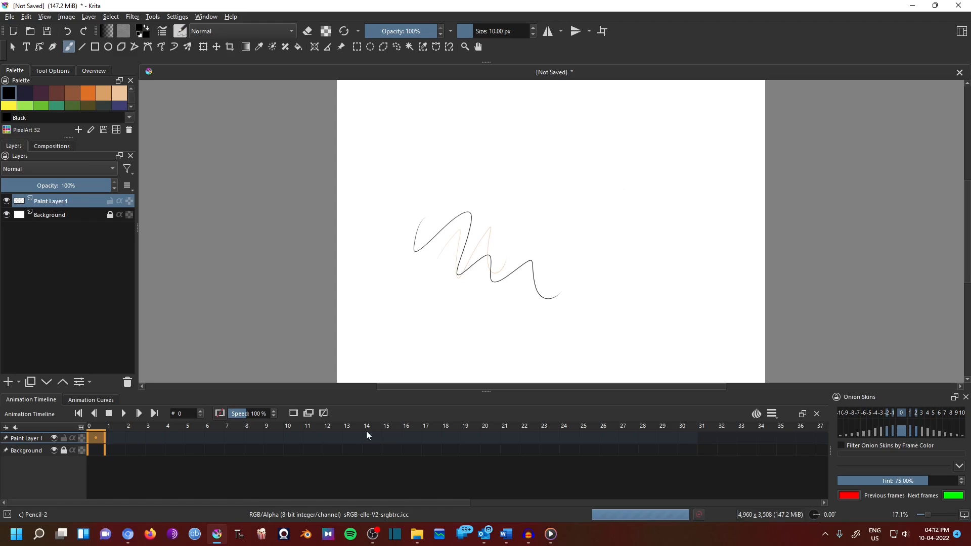
left_click(123, 413)
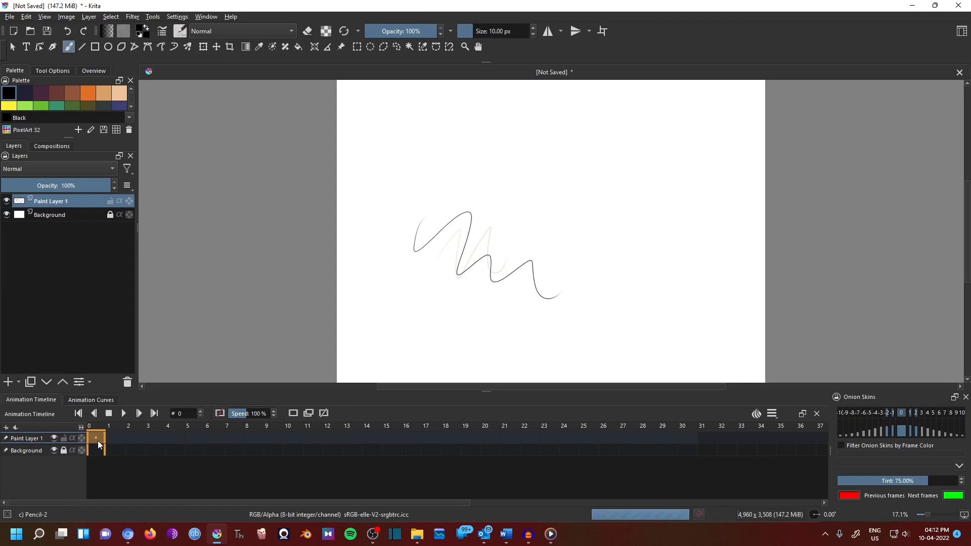
- Create a blank frame on Paint Layer 1 and sketch a taller zigzag
right_click(97, 439)
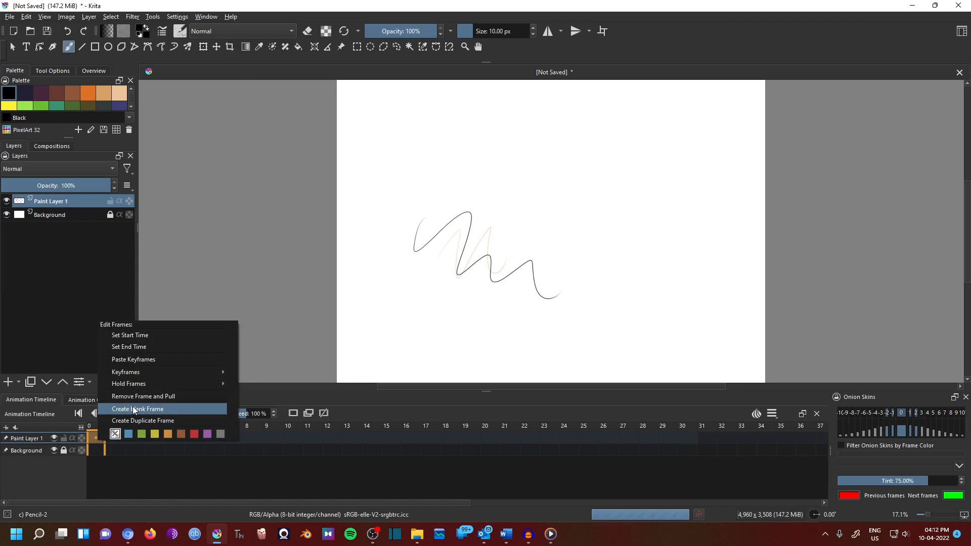
left_click(137, 409)
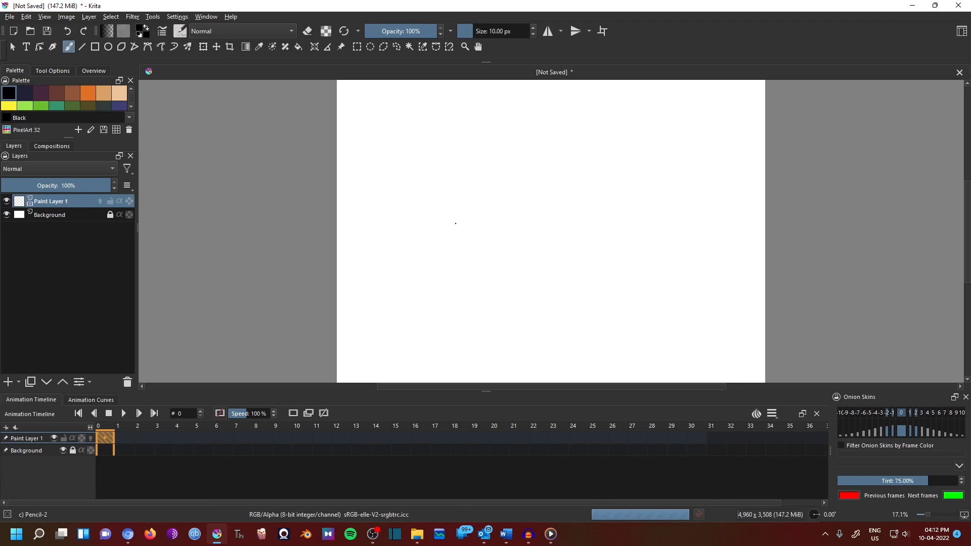
left_click_drag(390, 254, 570, 220)
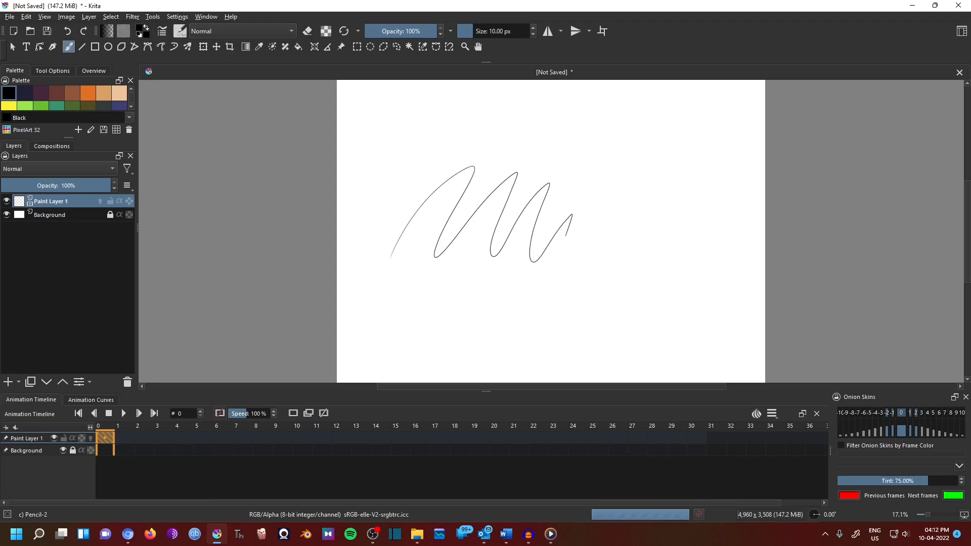
- Step through frames 0, 1 and 2, then remove frame 2's keyframe
left_click(144, 439)
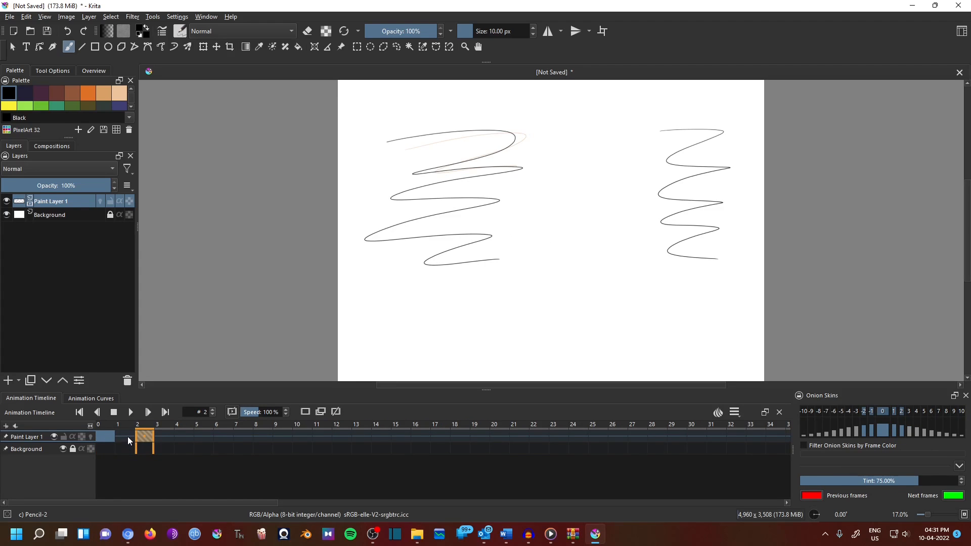
left_click(124, 437)
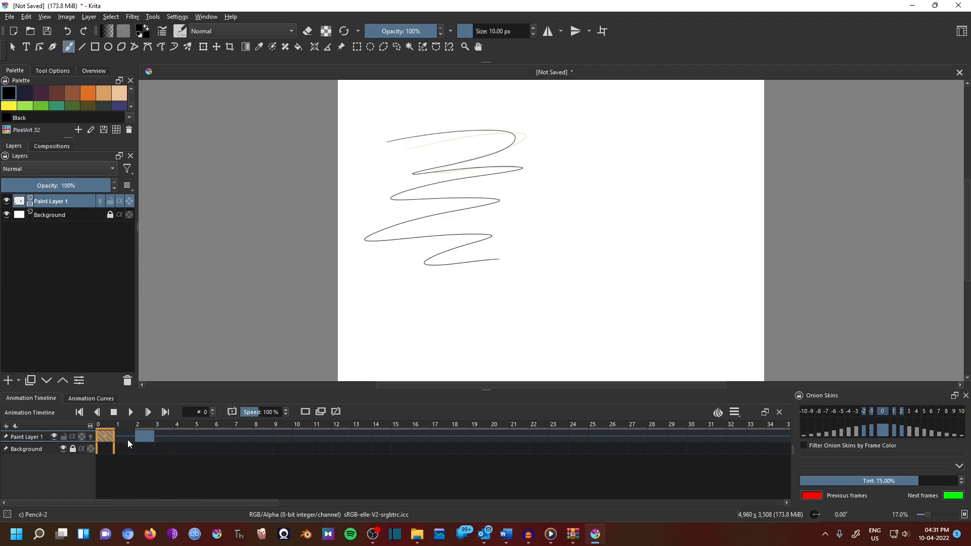
left_click(144, 440)
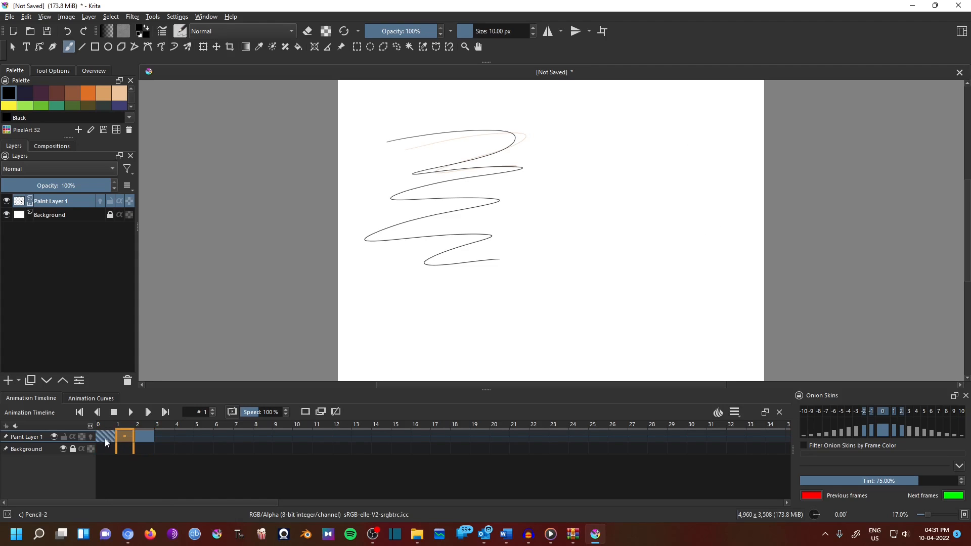
left_click(143, 437)
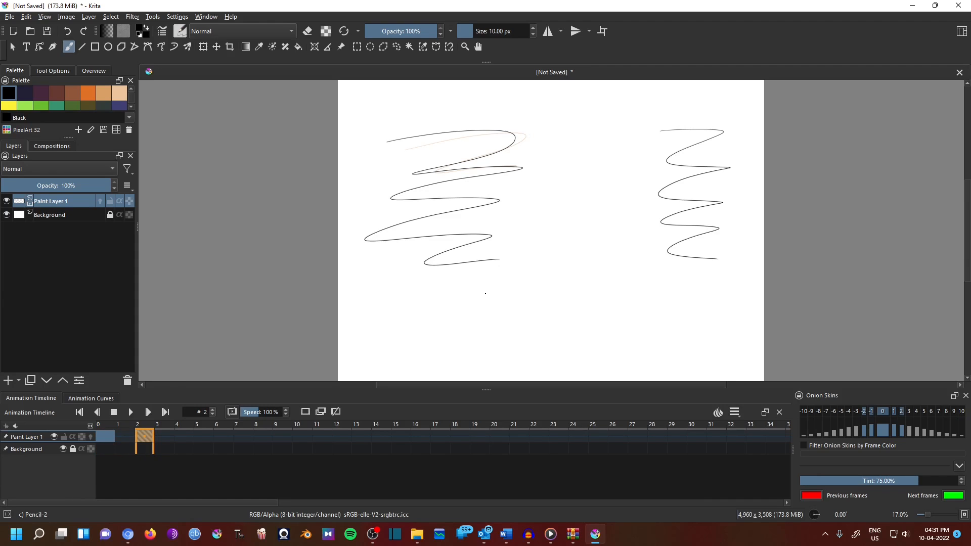
right_click(144, 438)
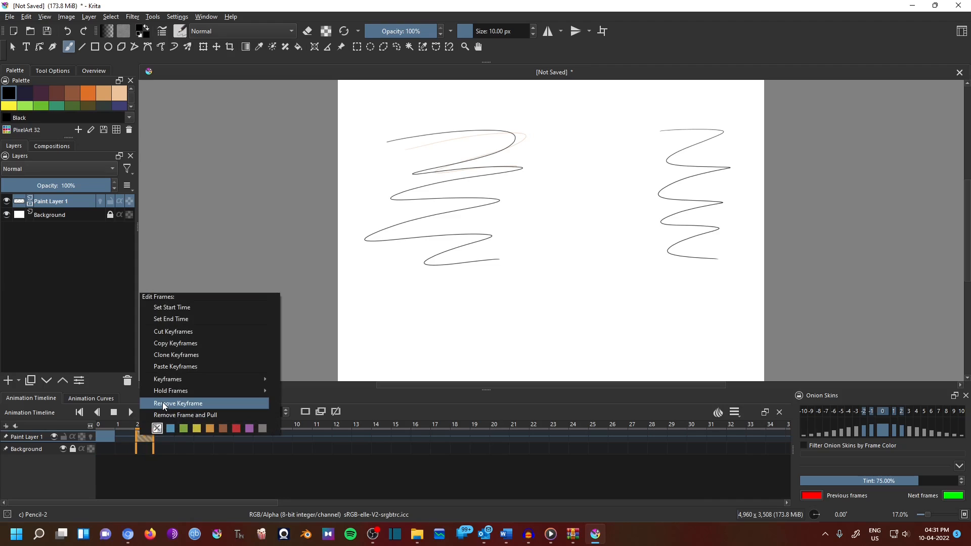
left_click(177, 403)
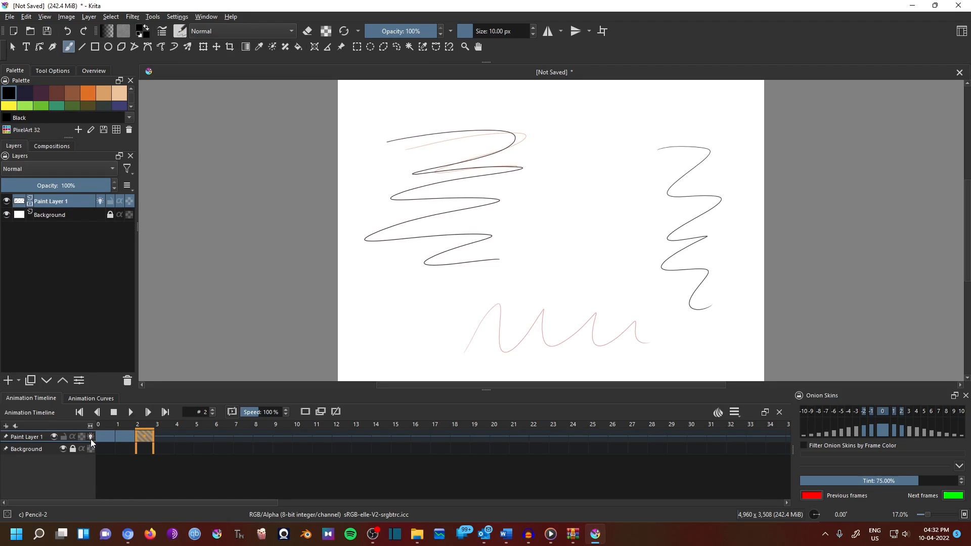
- Compare frames with onion skins, returning to the vertical zigzag on frame 2
left_click(104, 436)
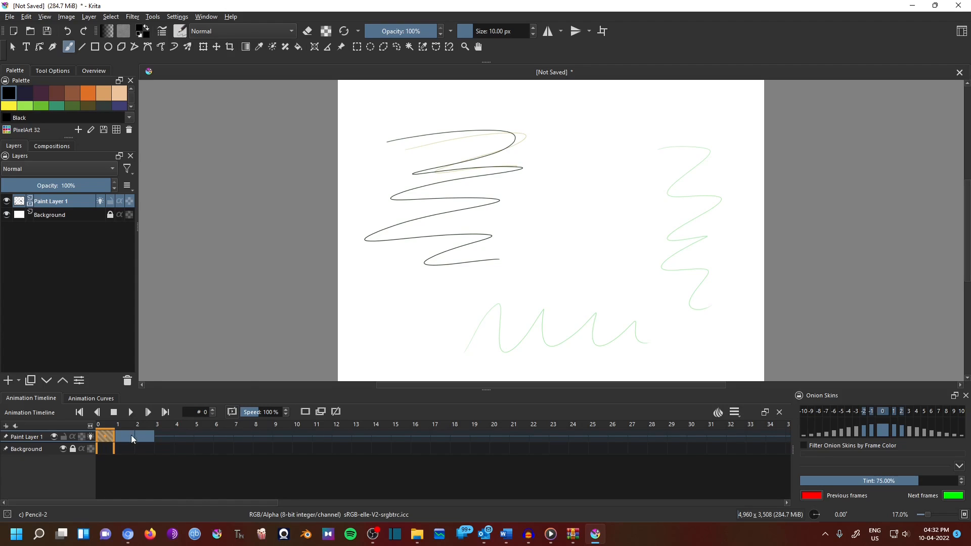
left_click(145, 439)
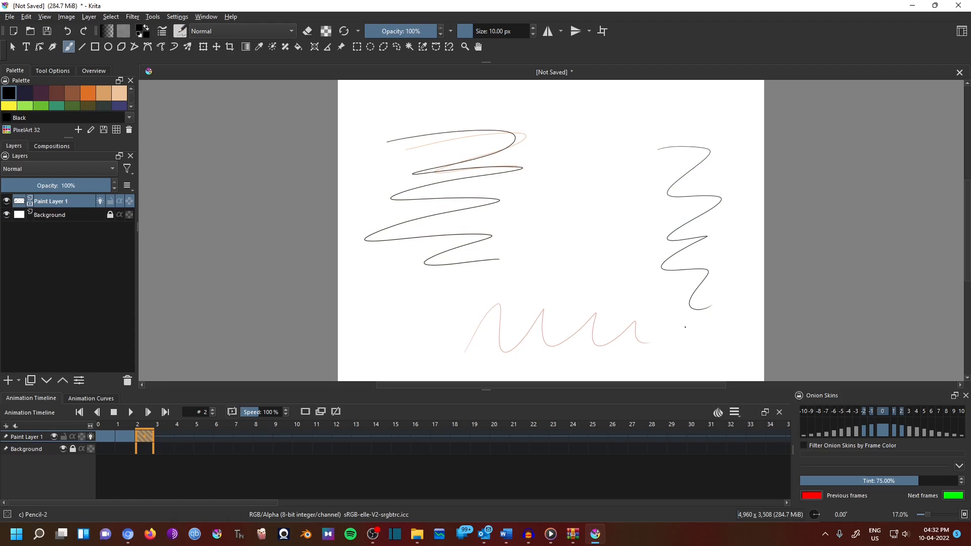
mouse_move(564, 300)
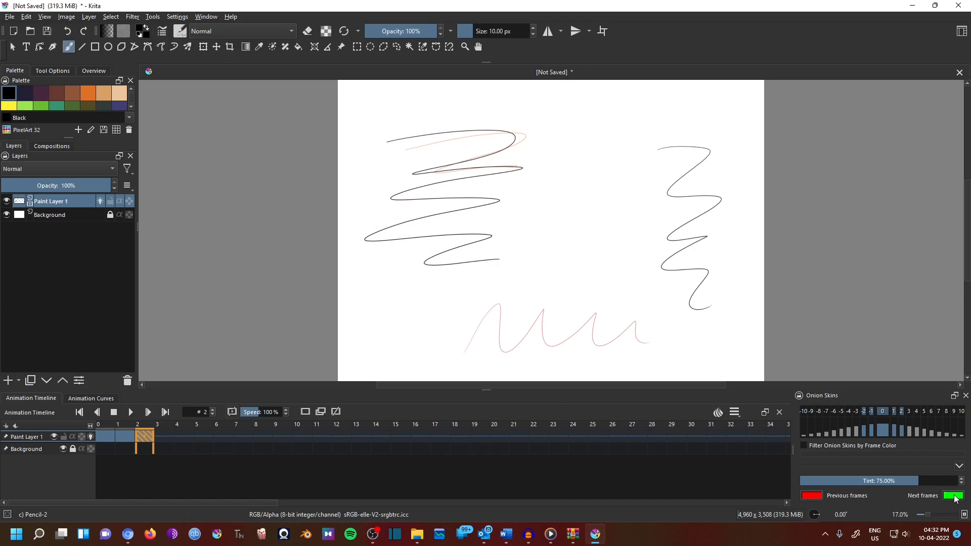
- Set the previous-frames onion skin colour to blue and preview it on frame 1
left_click(812, 495)
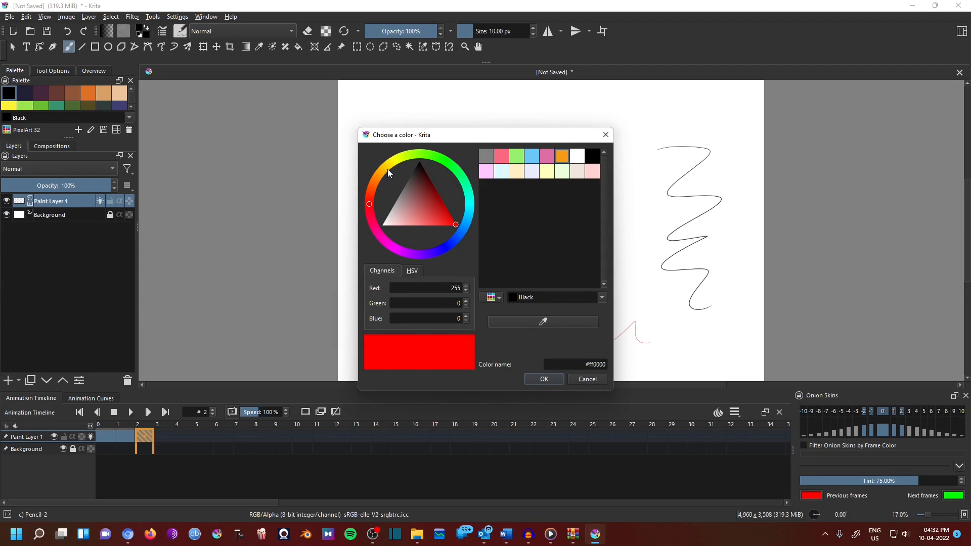
left_click(409, 155)
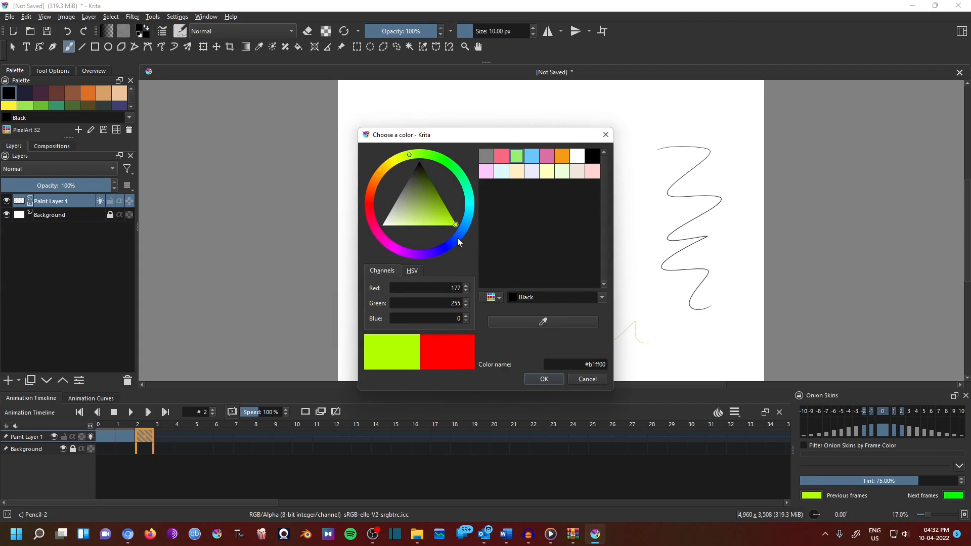
left_click(455, 224)
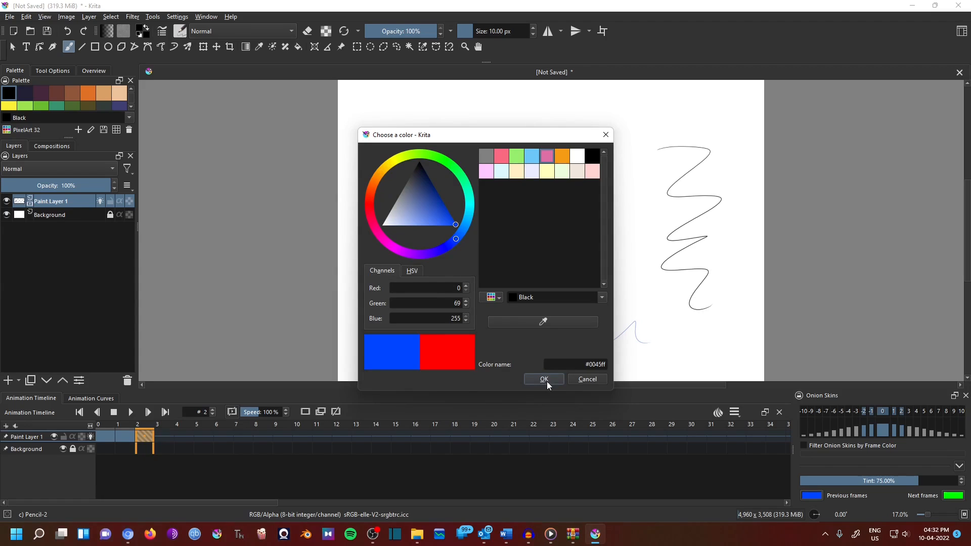
left_click(543, 378)
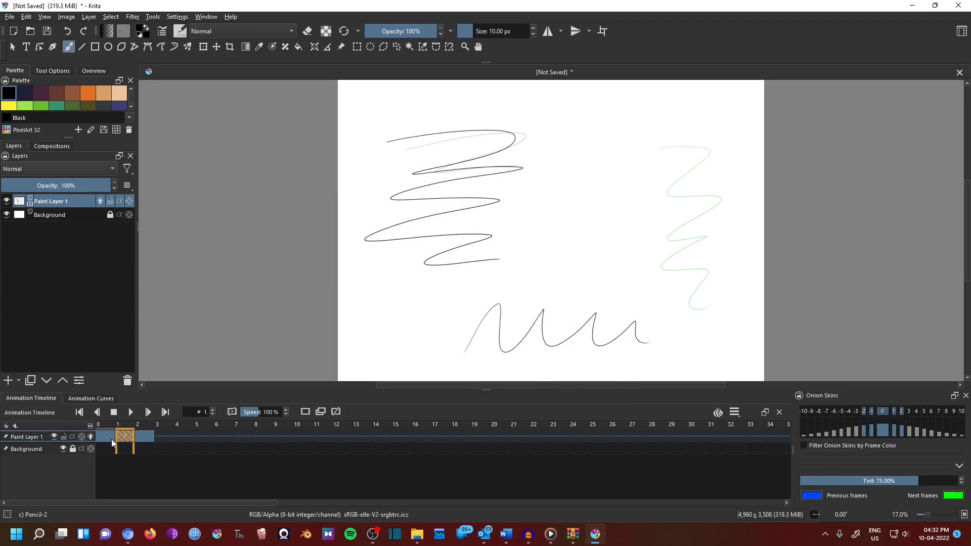
left_click(137, 436)
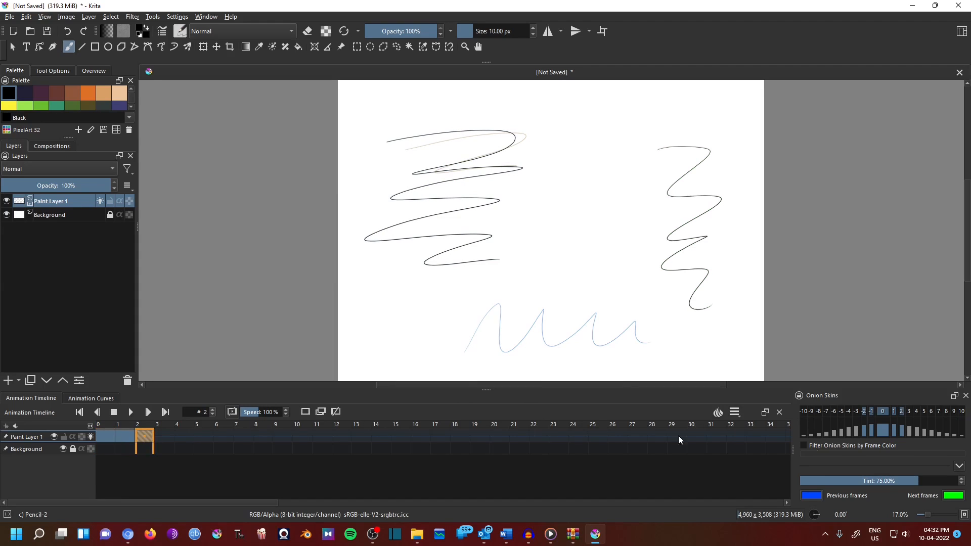
mouse_move(891, 432)
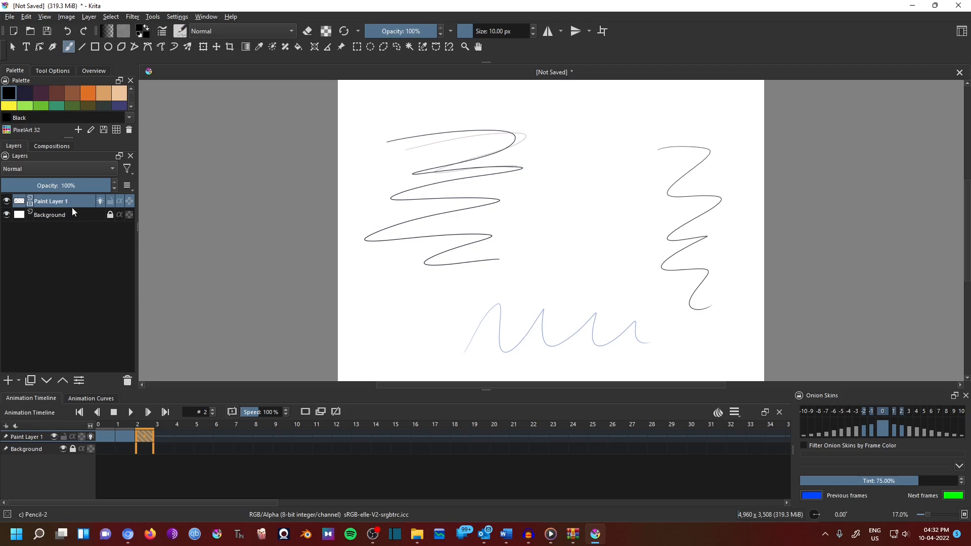
- Add paint layers and rename Paint Layer 4 to 'charact colour'
right_click(52, 201)
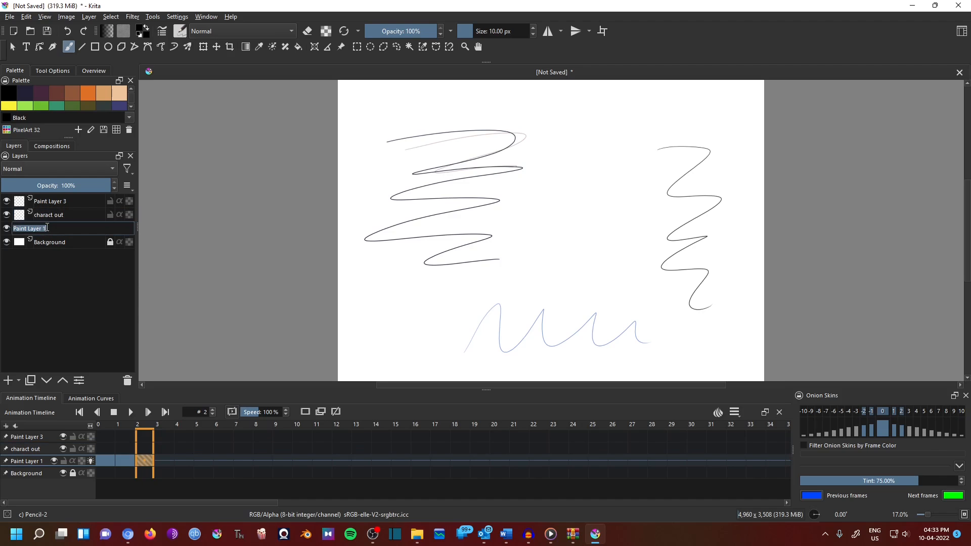
type("character colour")
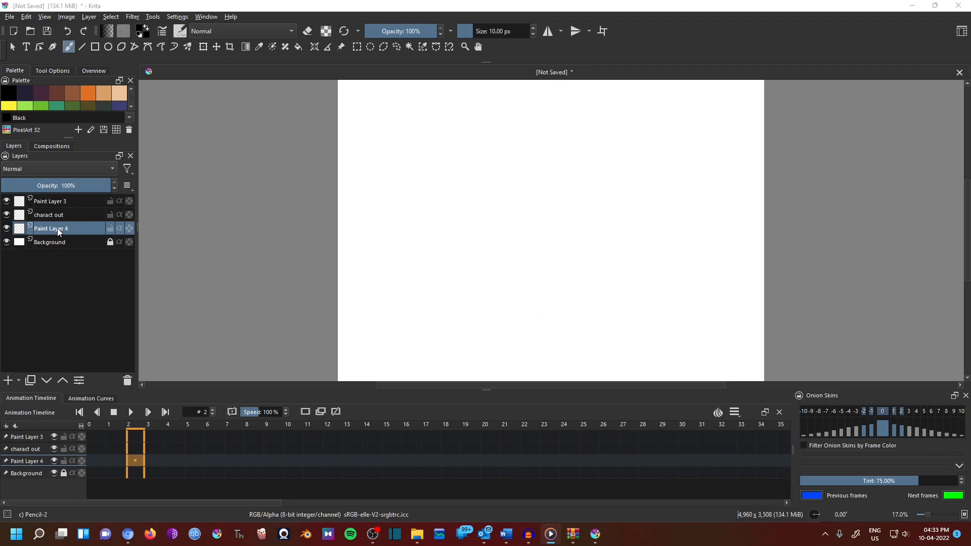
double_click(50, 229)
type("charact colour")
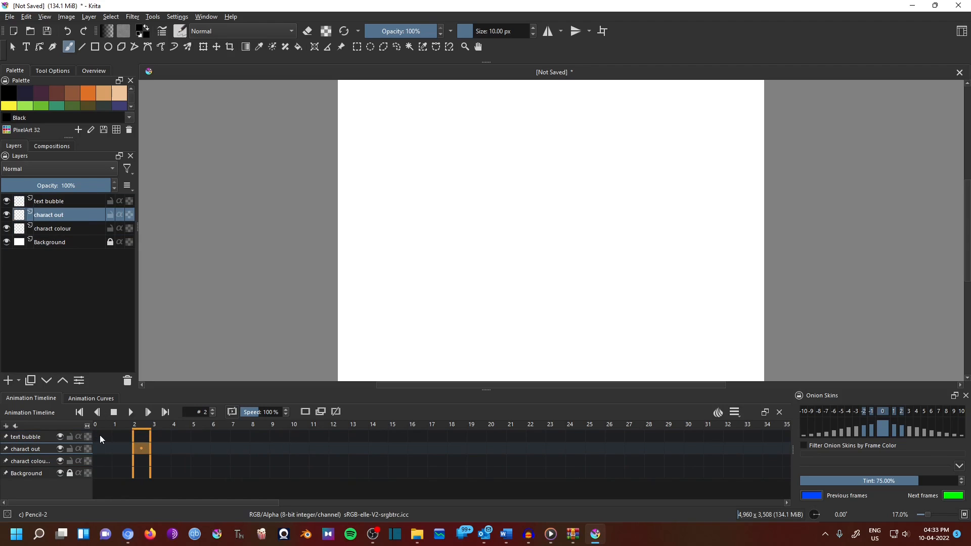
right_click(99, 436)
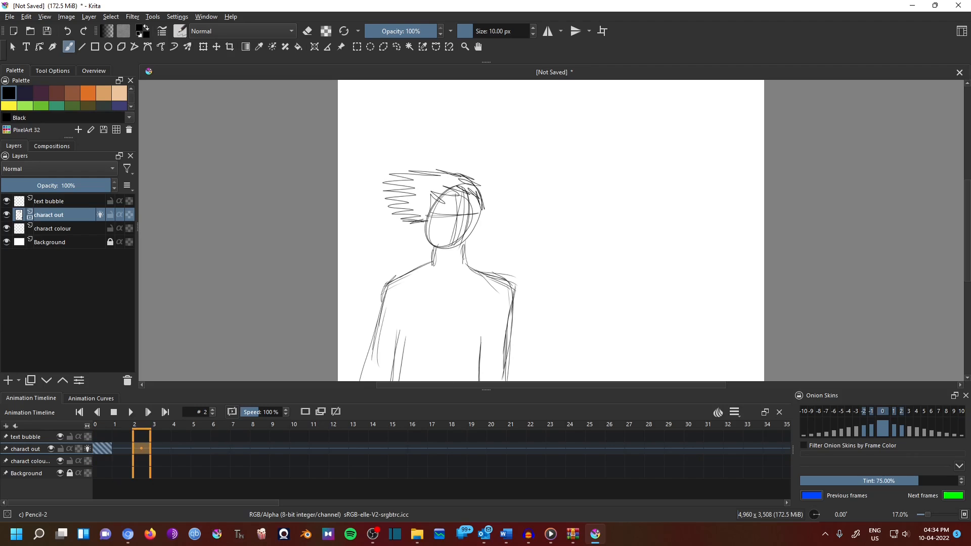
- Add a blank keyframe at frame 10 on charact out and sketch the bent arm
right_click(294, 448)
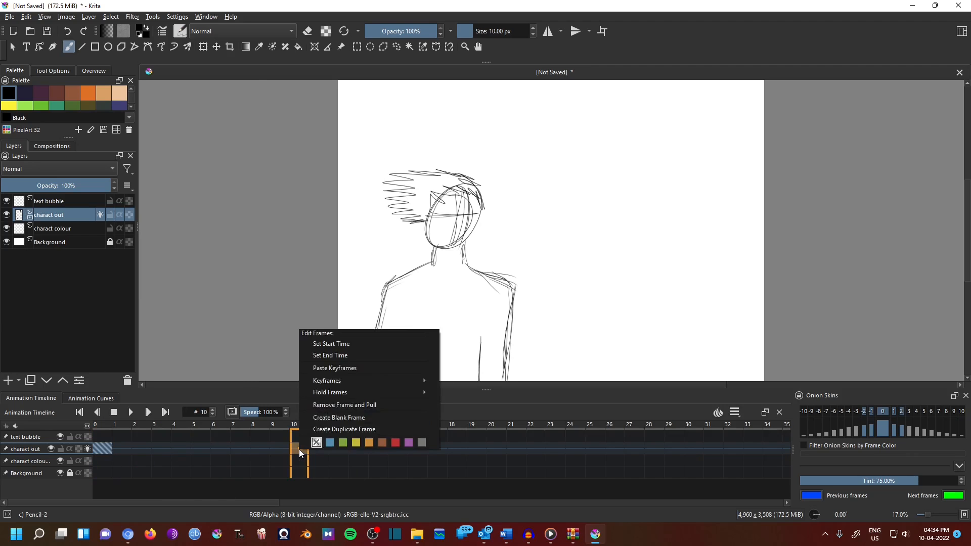
left_click(345, 429)
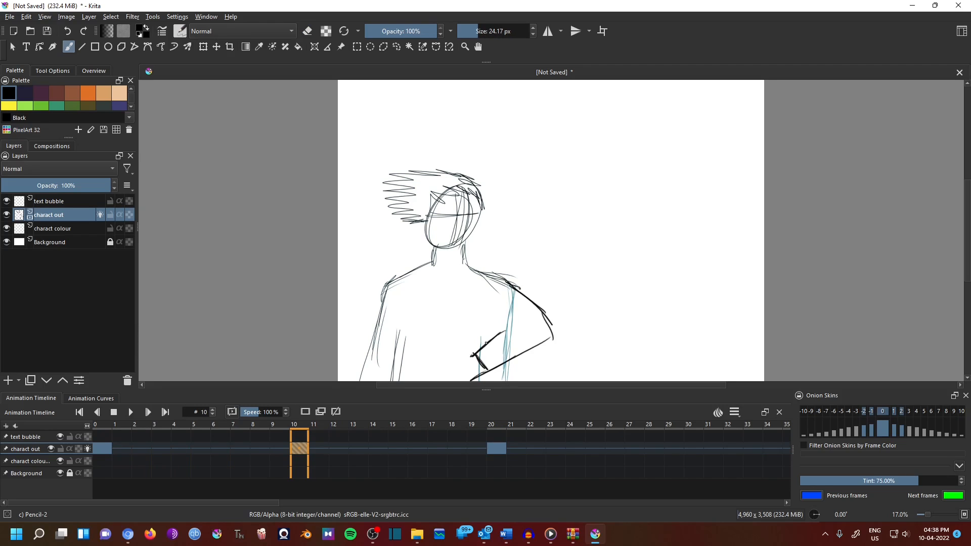
left_click_drag(471, 359, 555, 299)
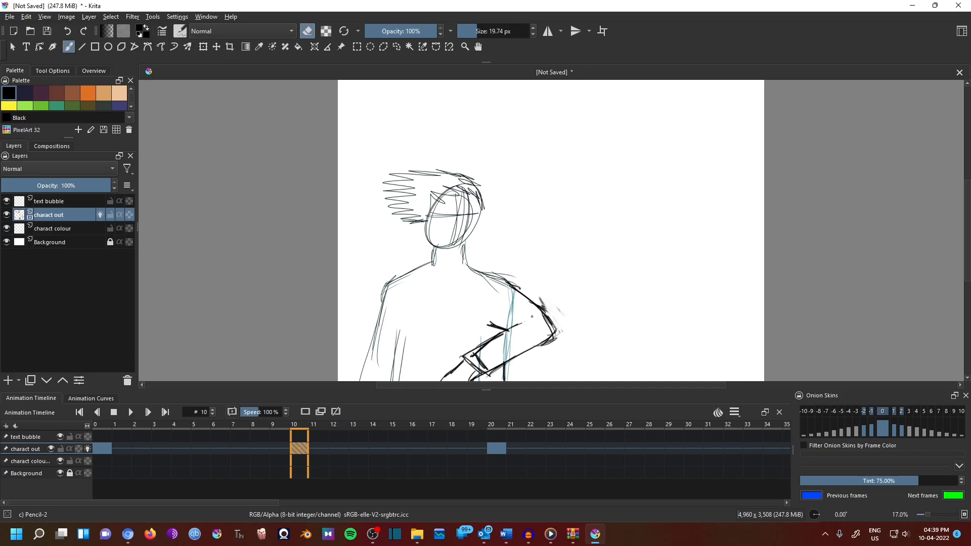
- Sketch the arm extended out to the right on frame 20
left_click(490, 424)
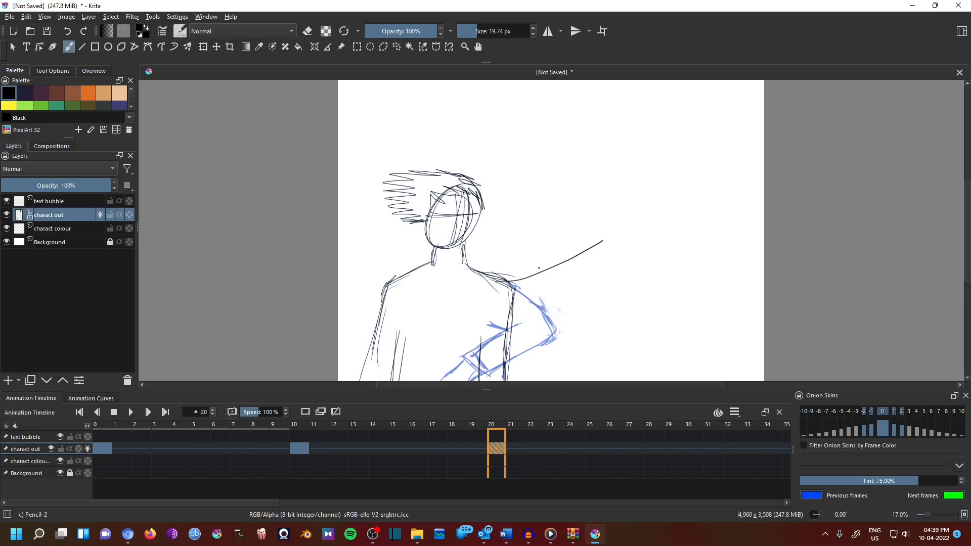
left_click_drag(513, 279, 681, 242)
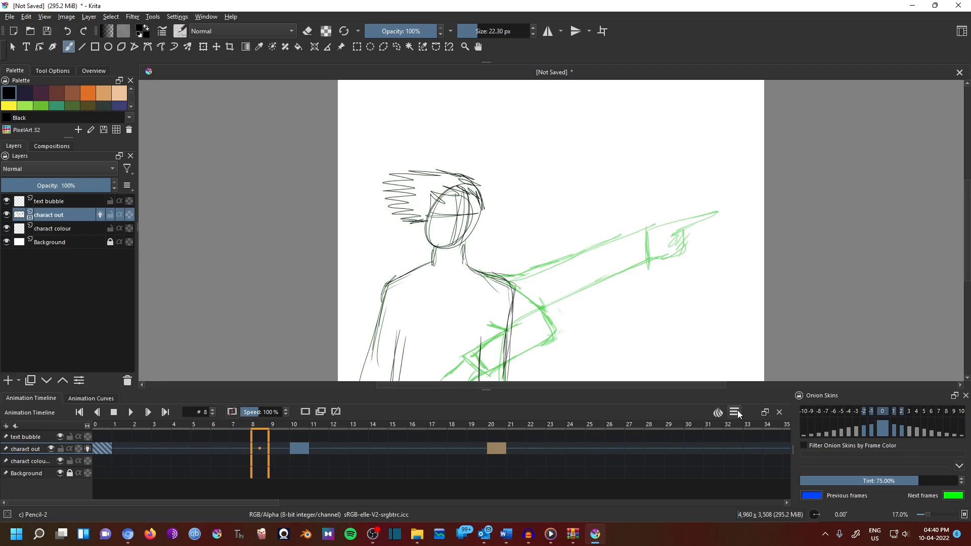
left_click(734, 411)
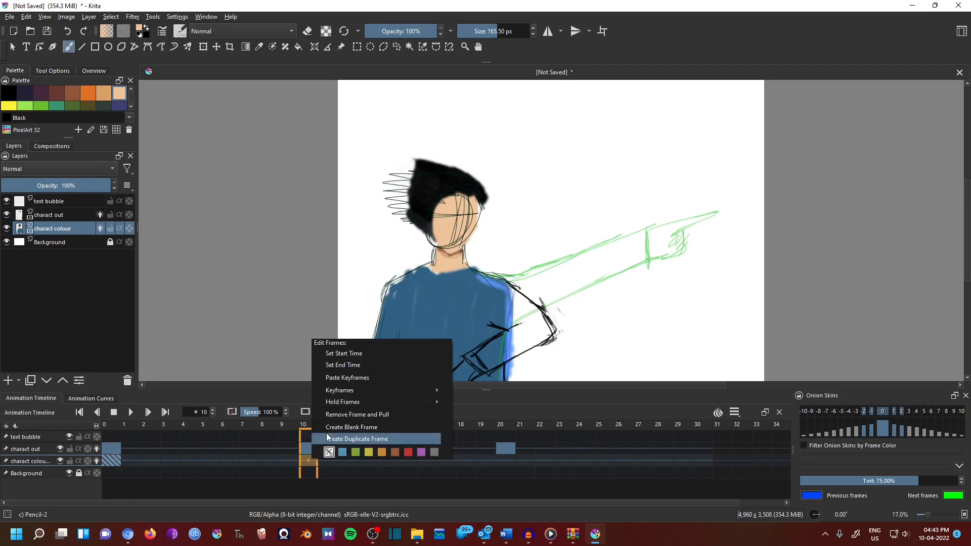
- Duplicate the charact colour frame at frame 10
left_click(356, 438)
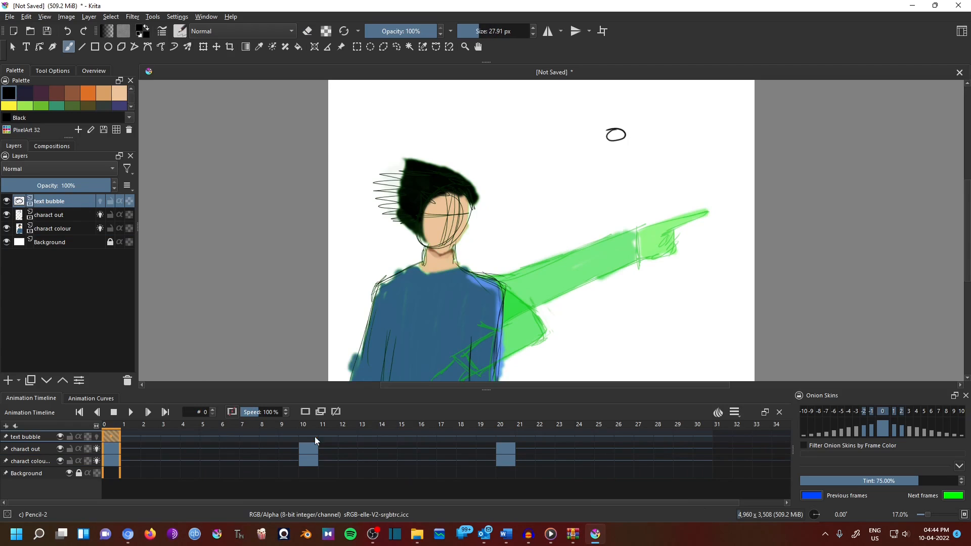
- Draw the spiky OBJECTION bubble, then colour the arm at frame 20
left_click(303, 423)
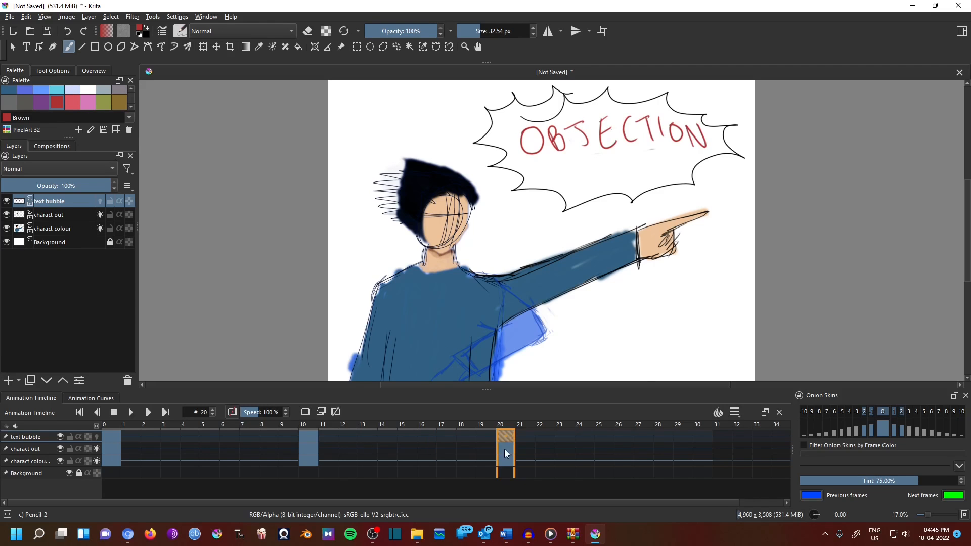
left_click(697, 439)
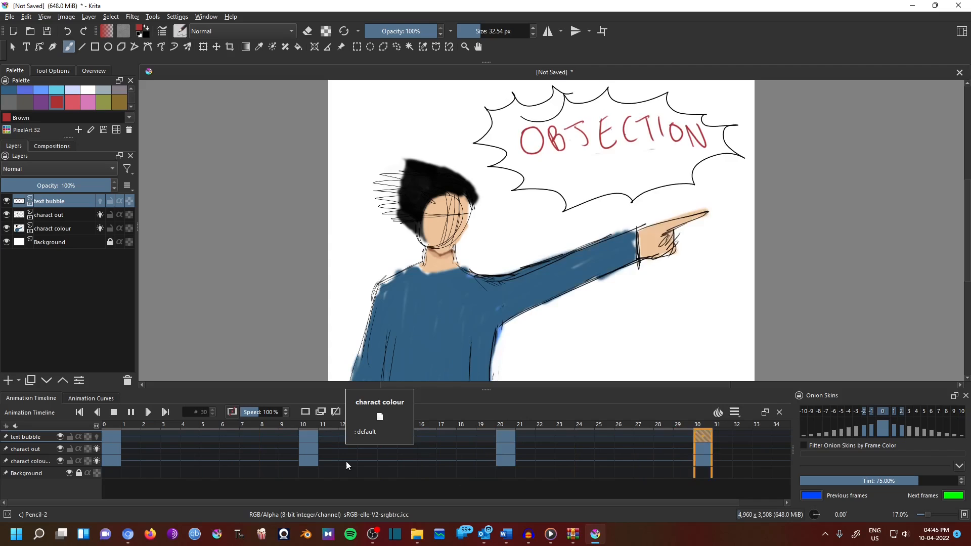
- Open File > Render Animation and switch the export to MPEG-4 video
left_click(10, 16)
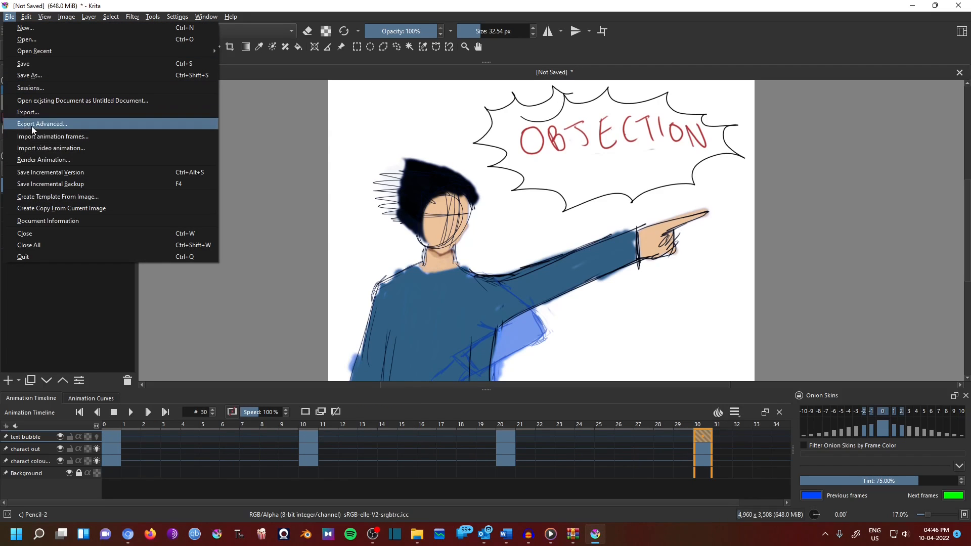
left_click(43, 159)
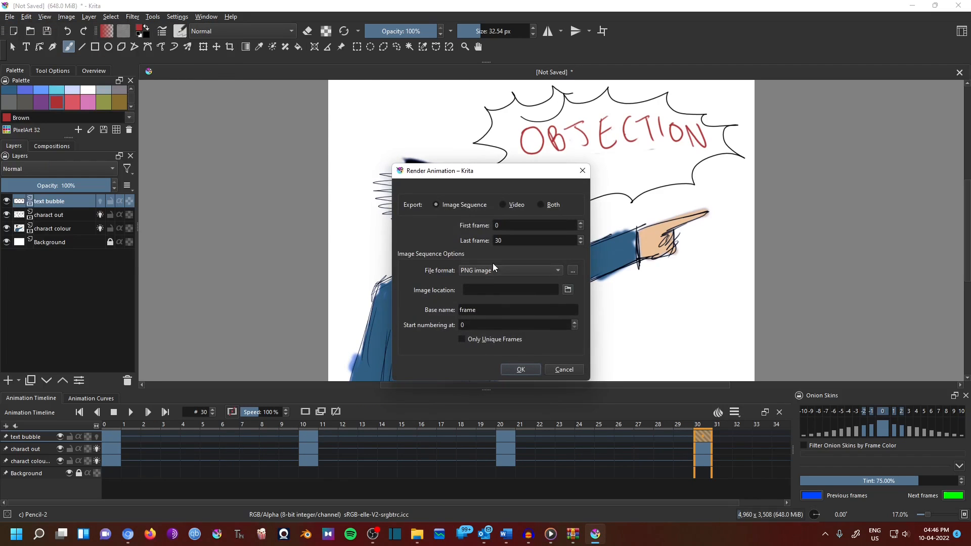
mouse_move(415, 202)
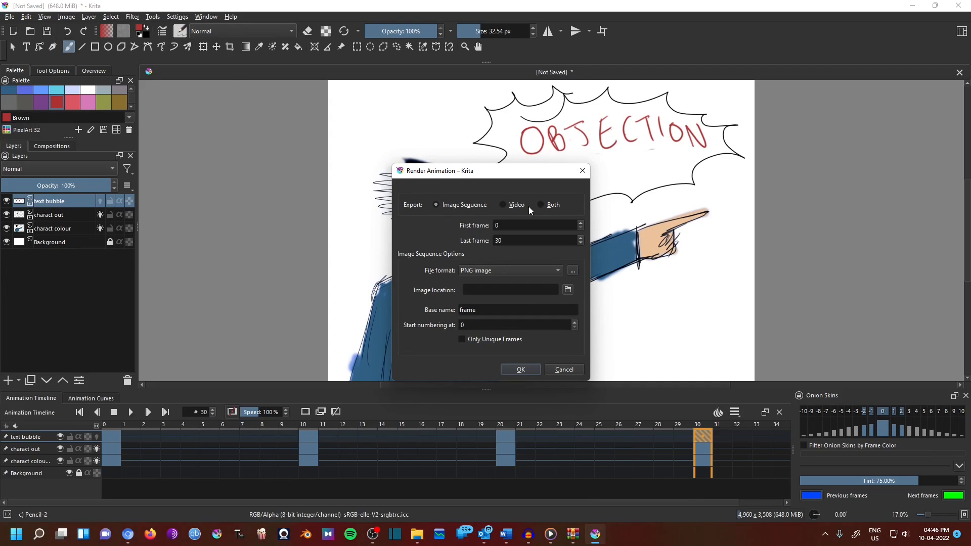
mouse_move(505, 204)
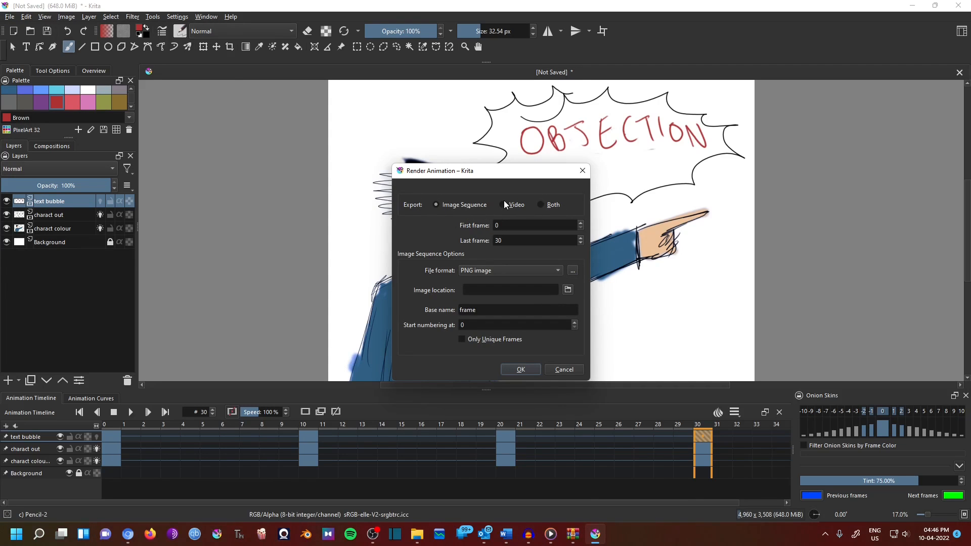
left_click(505, 205)
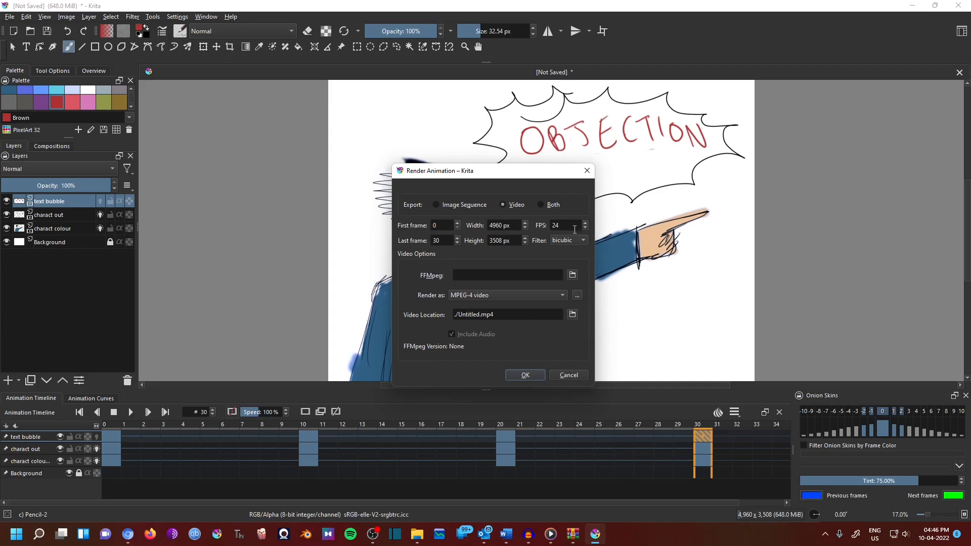
mouse_move(517, 261)
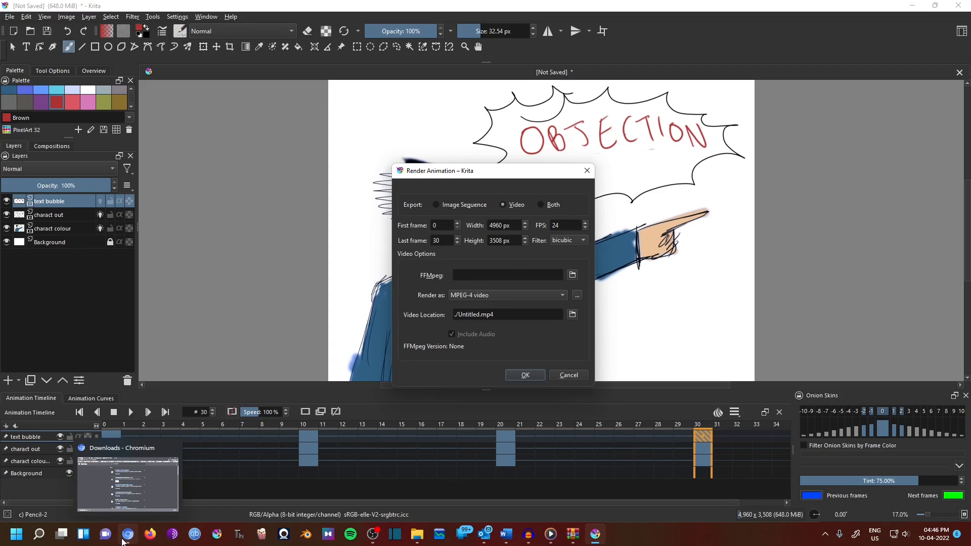
- Open the downloaded FFmpeg .7z archive in WinRAR and dismiss its license reminder
left_click(127, 533)
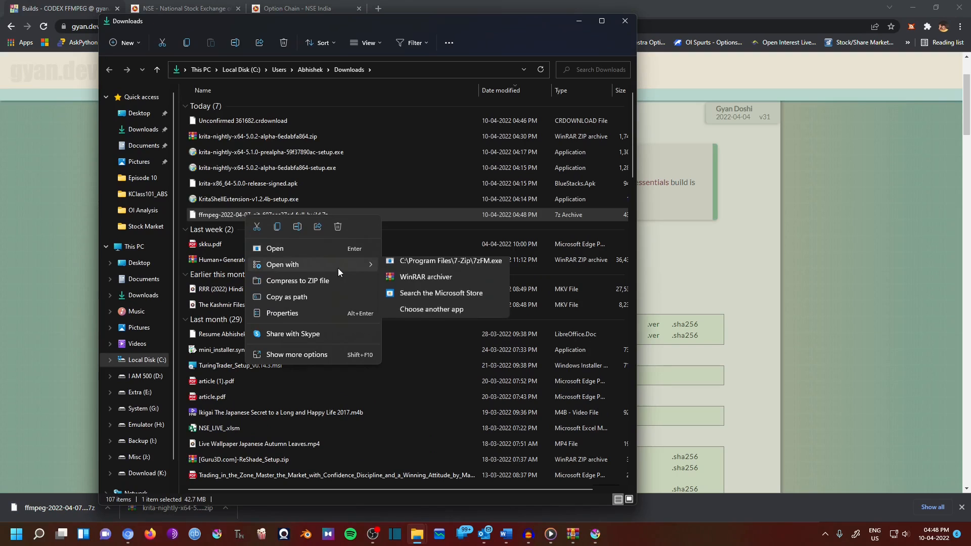
left_click(425, 276)
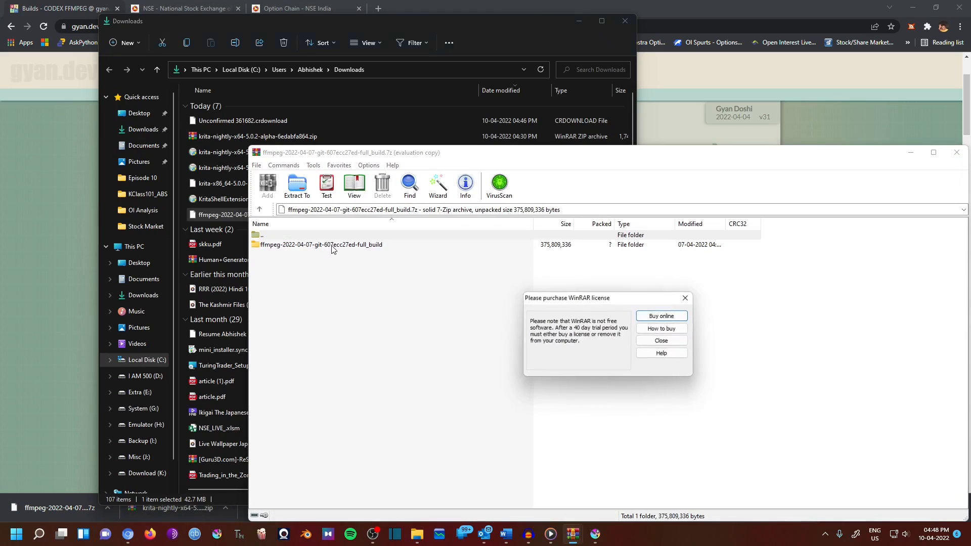
left_click(659, 340)
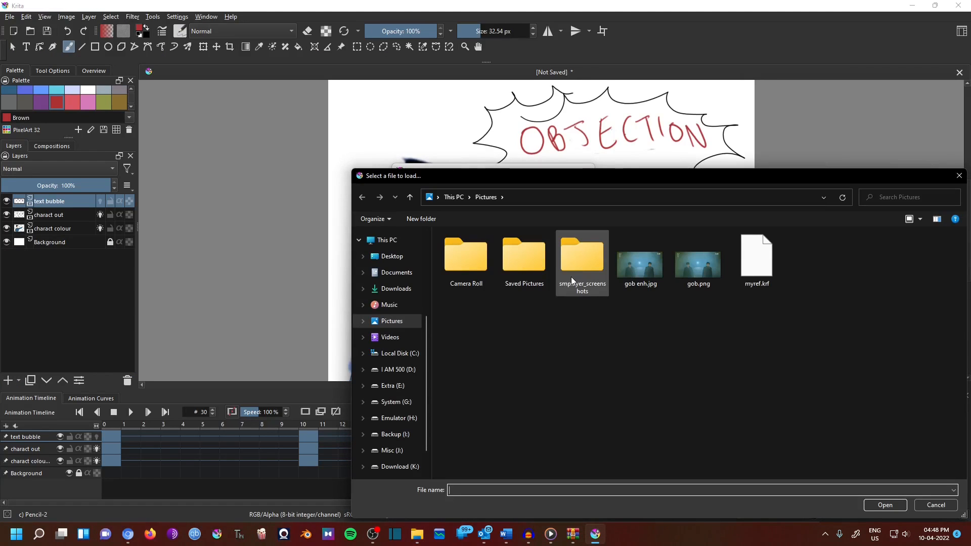
- Select ffmpeg.exe from the FFmpeg build's bin folder and close Render Animation
left_click(395, 289)
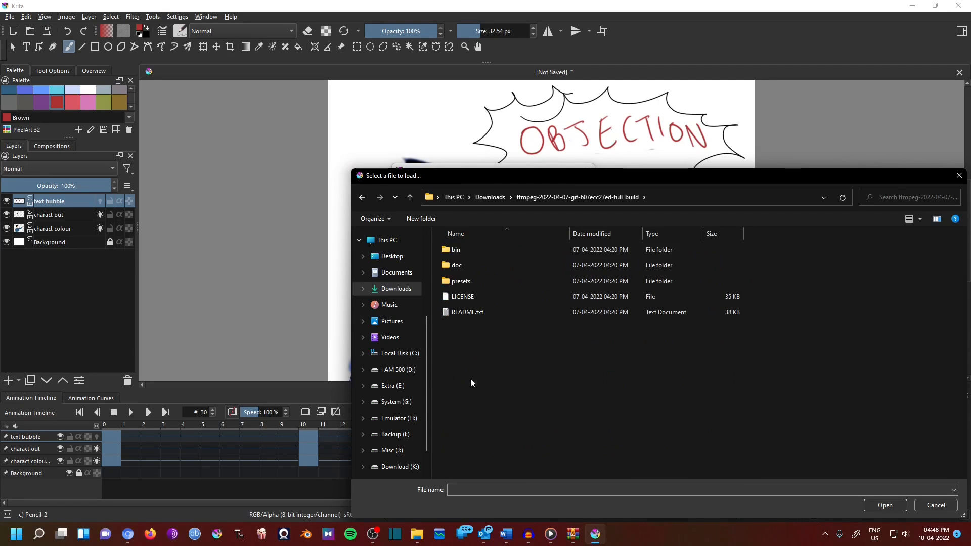
double_click(455, 249)
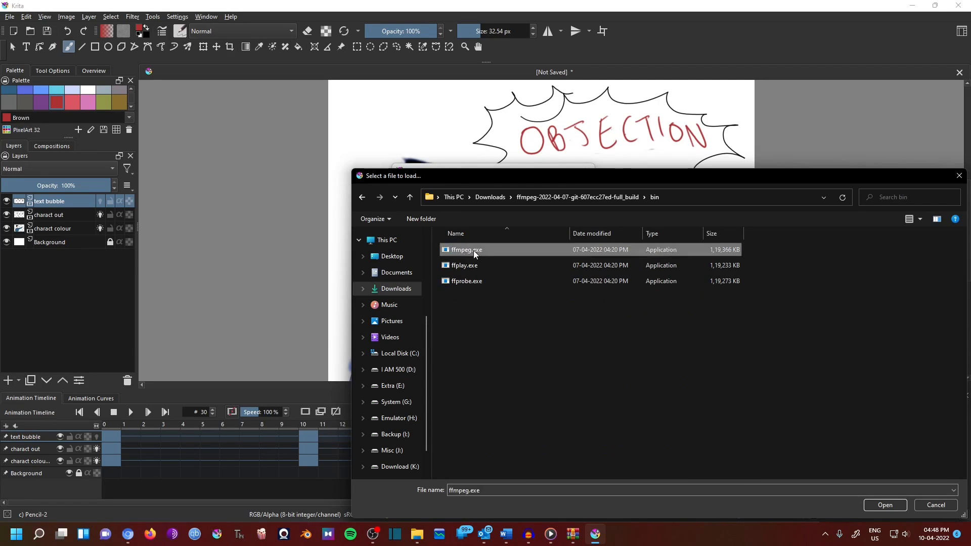
left_click(883, 504)
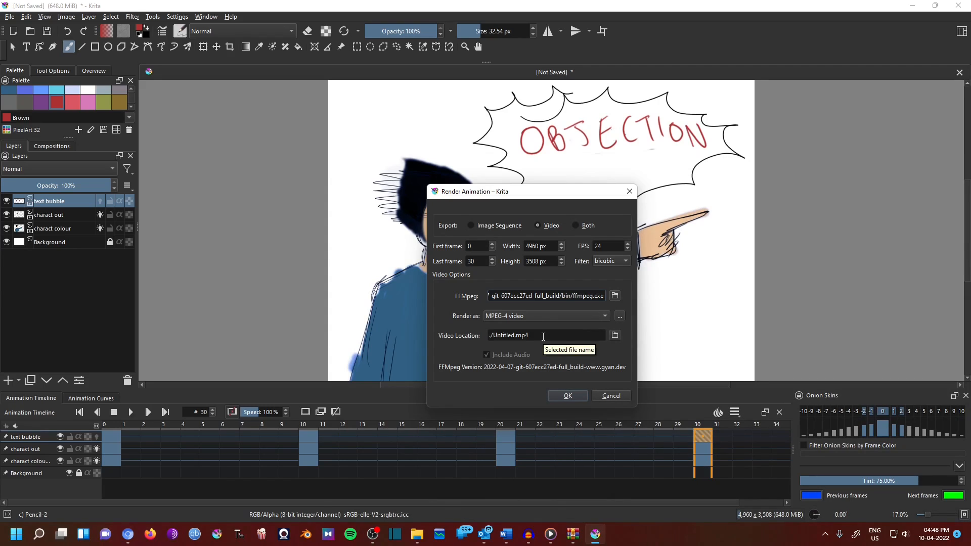
left_click(566, 395)
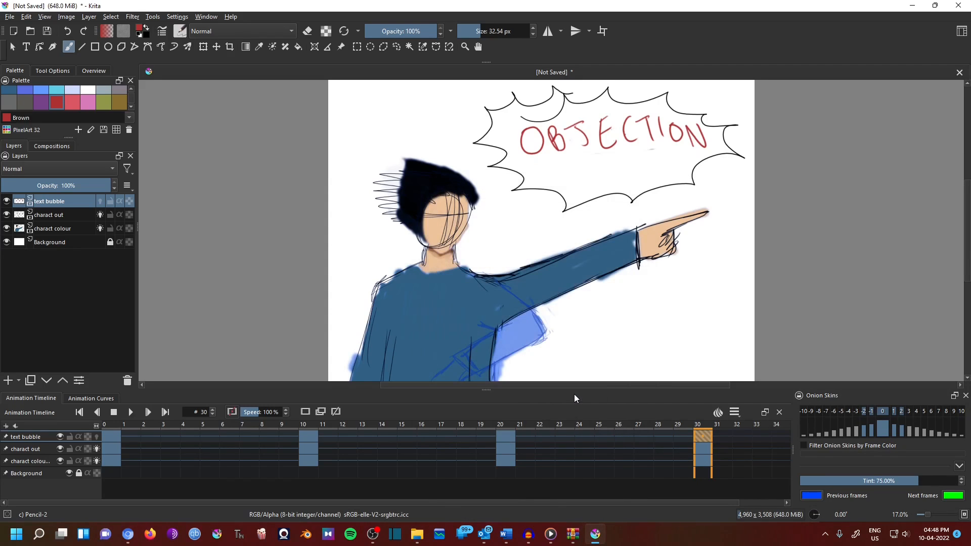